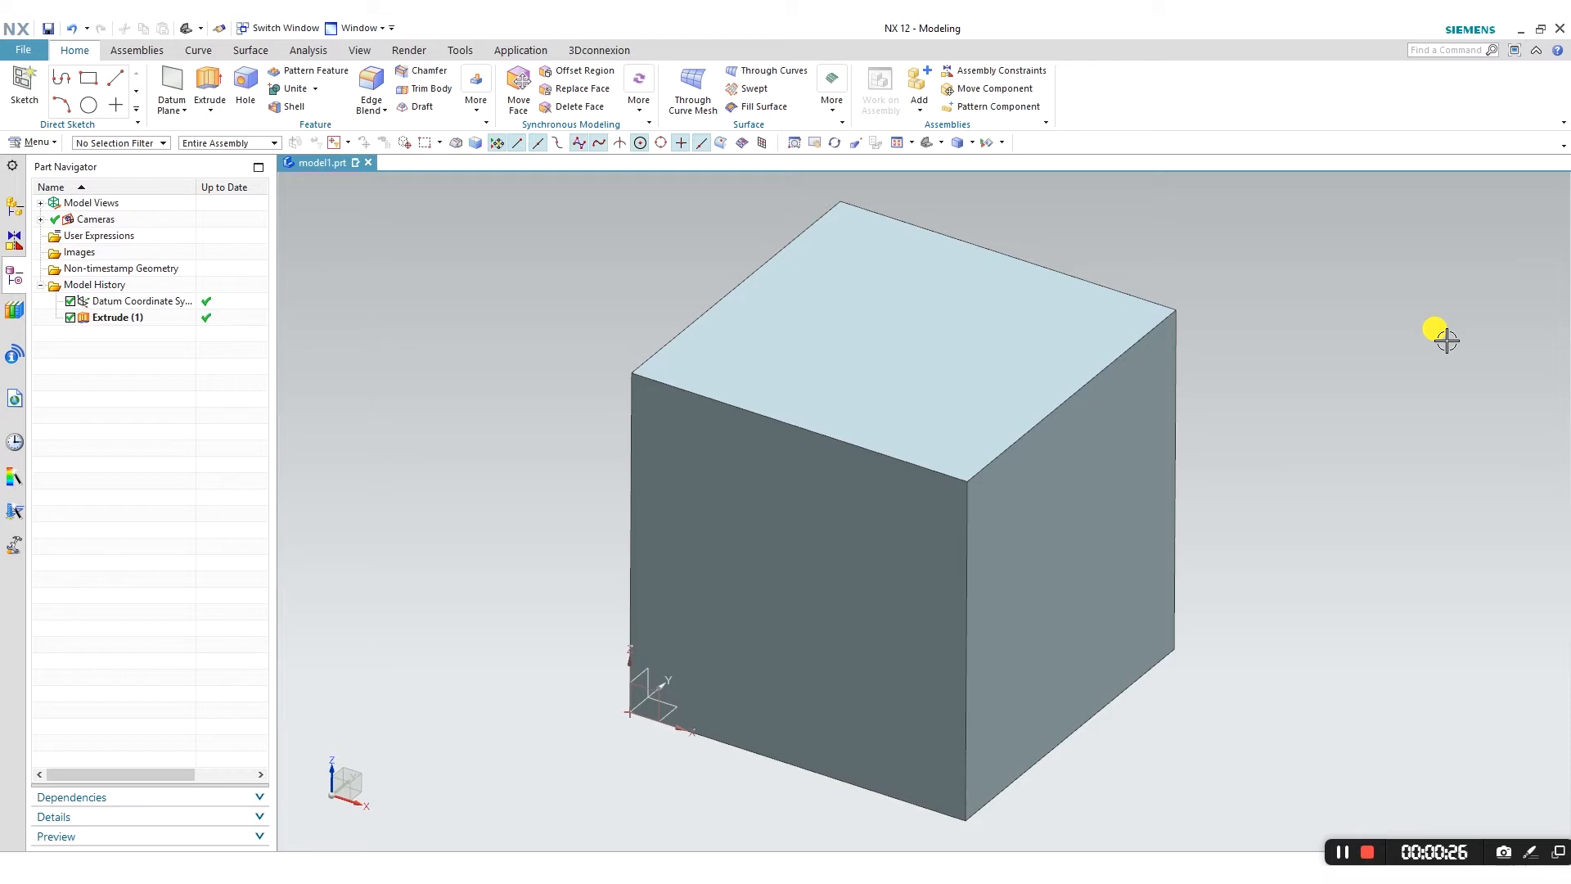
mouse_move(170, 90)
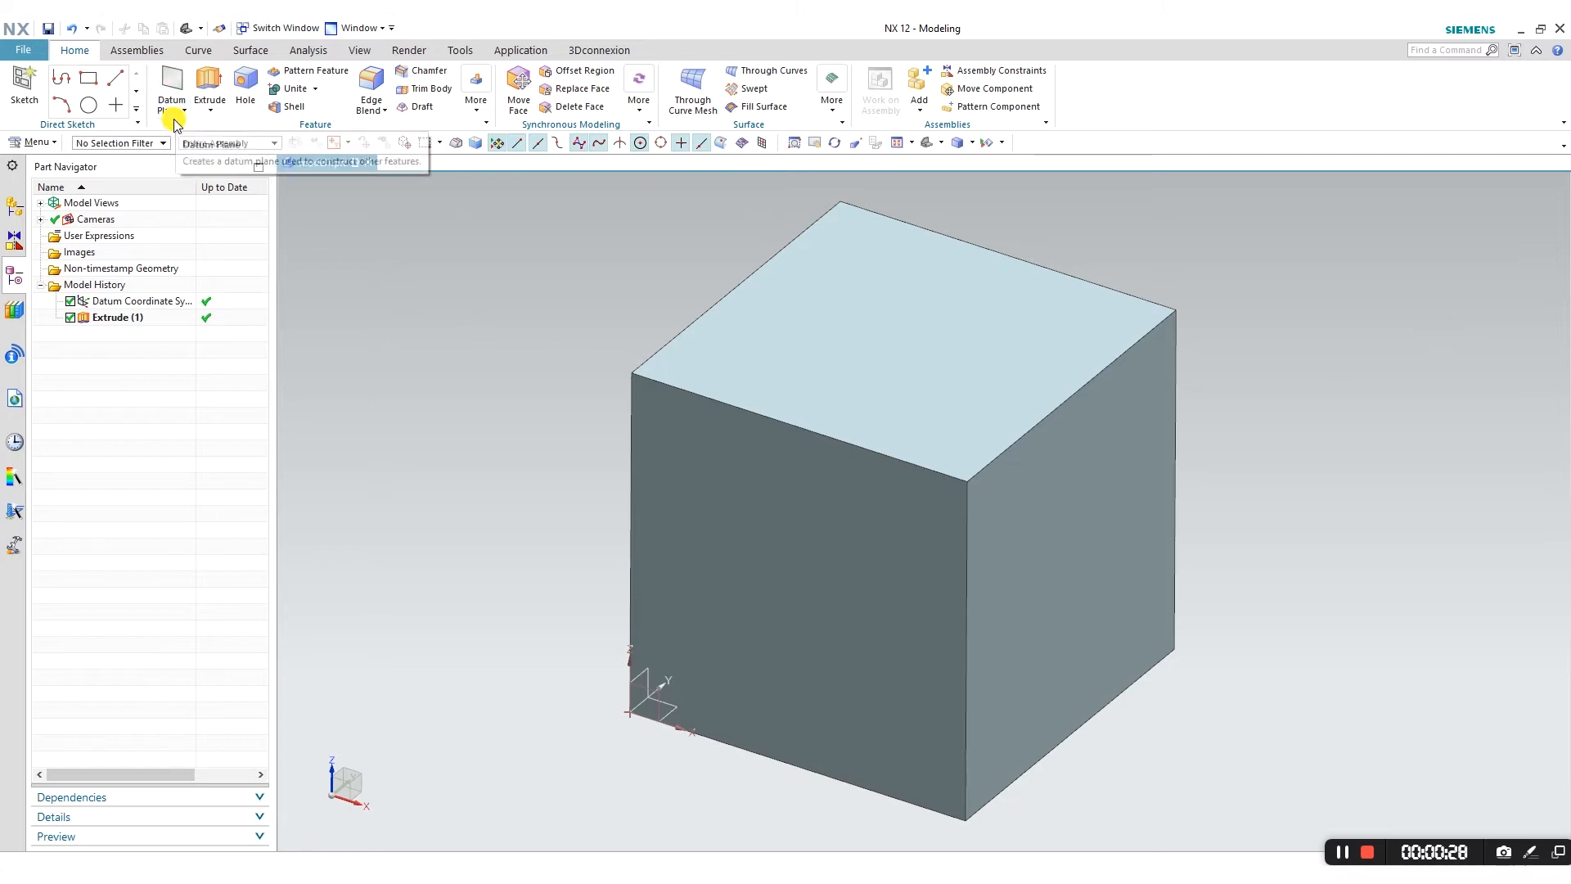
Step: Search 'import' in Find a Command and locate Raster Image among the datum and point options
click(187, 107)
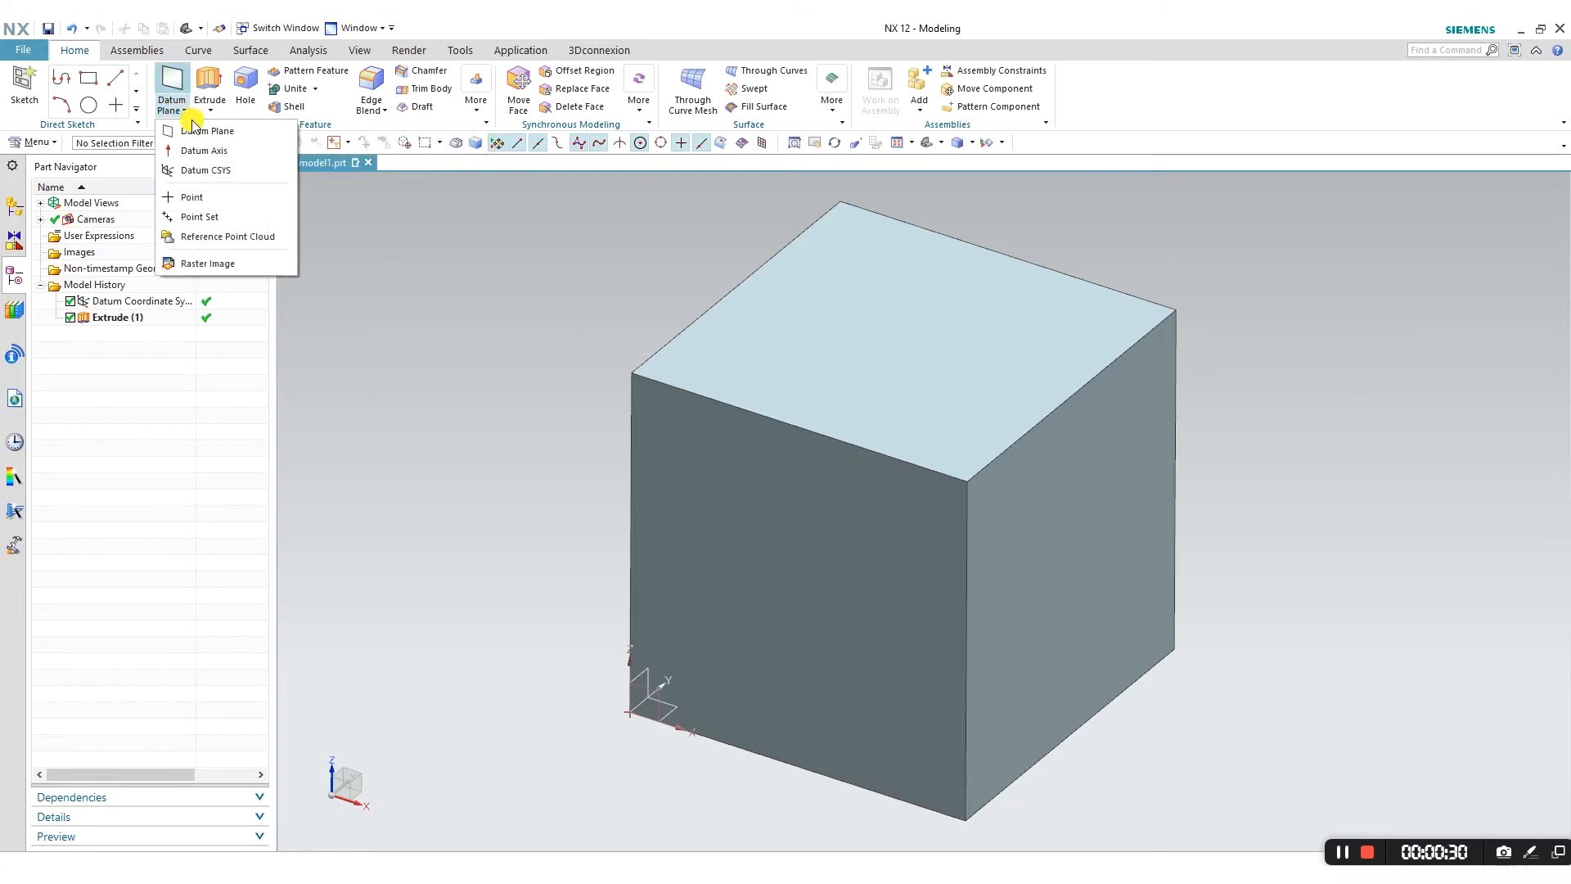
mouse_move(210, 263)
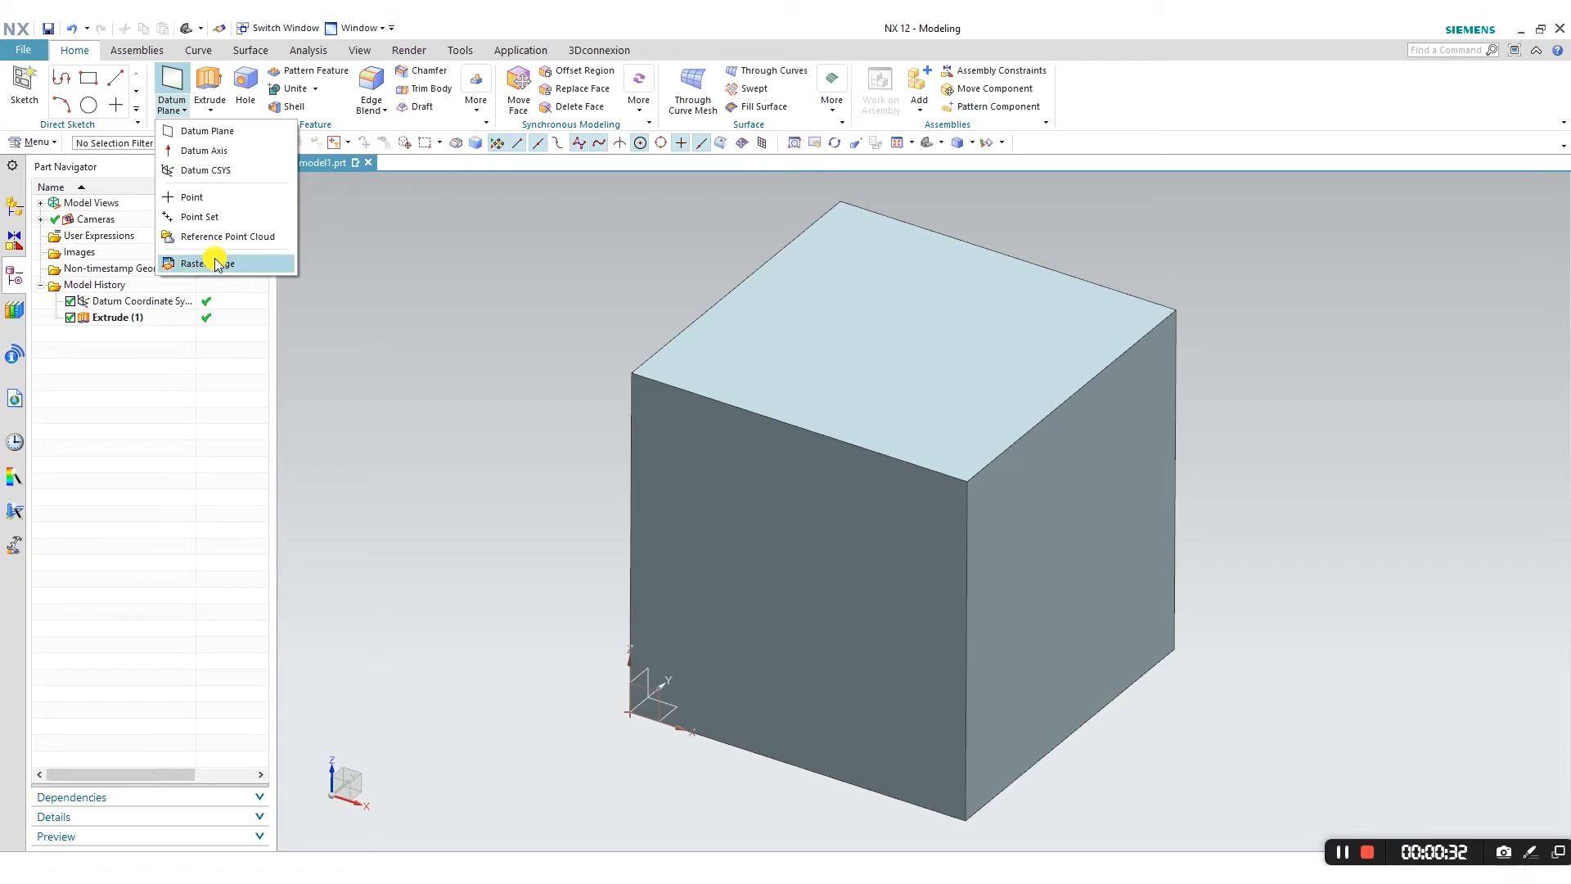
mouse_move(210, 247)
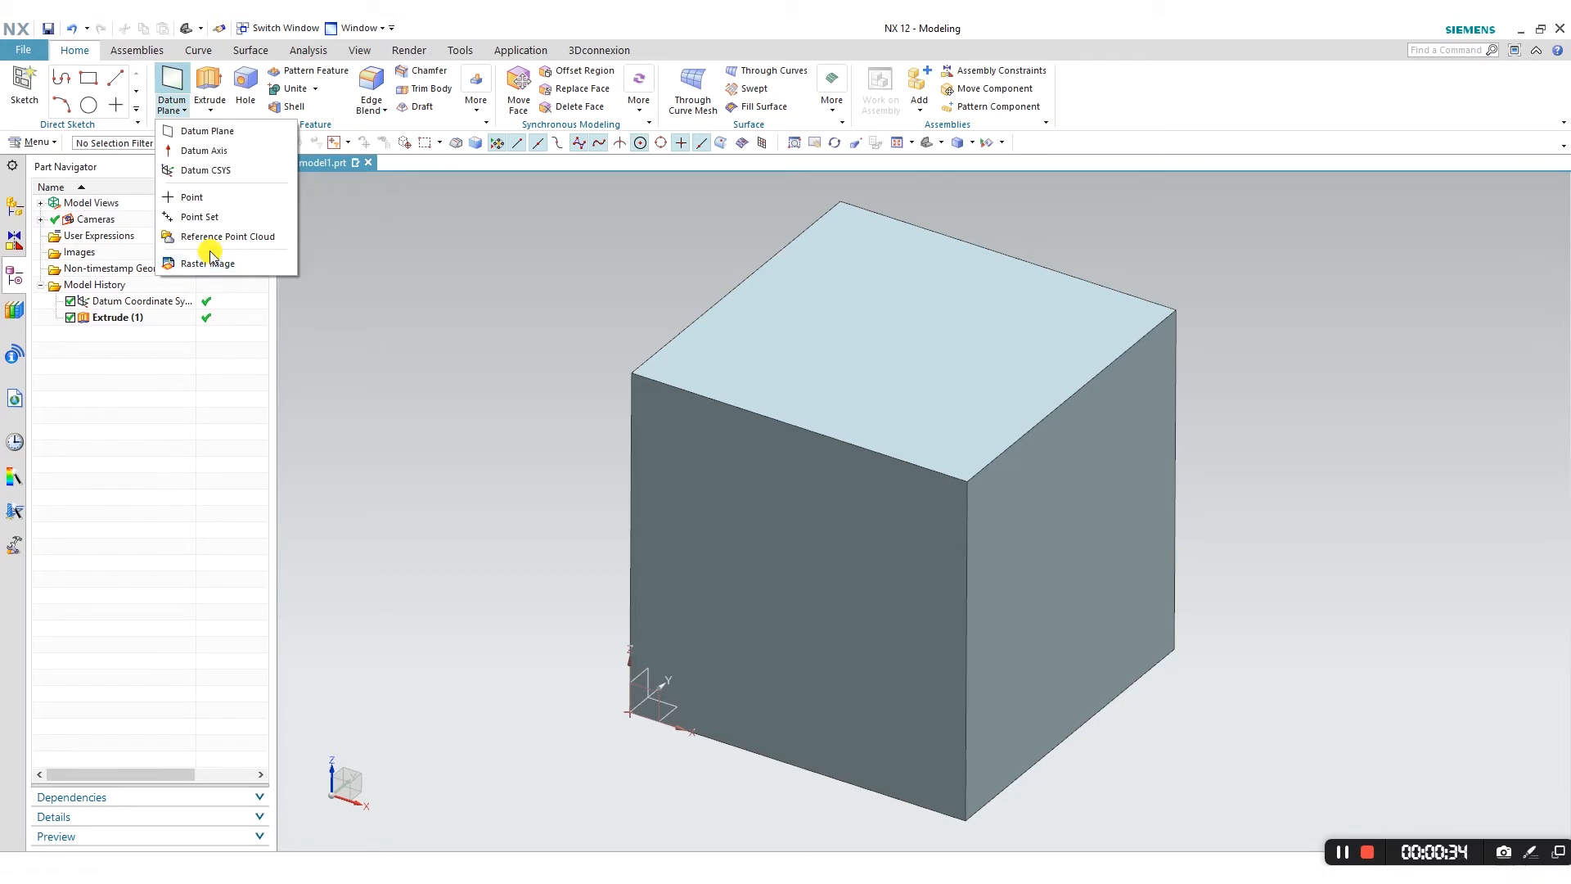
mouse_move(211, 263)
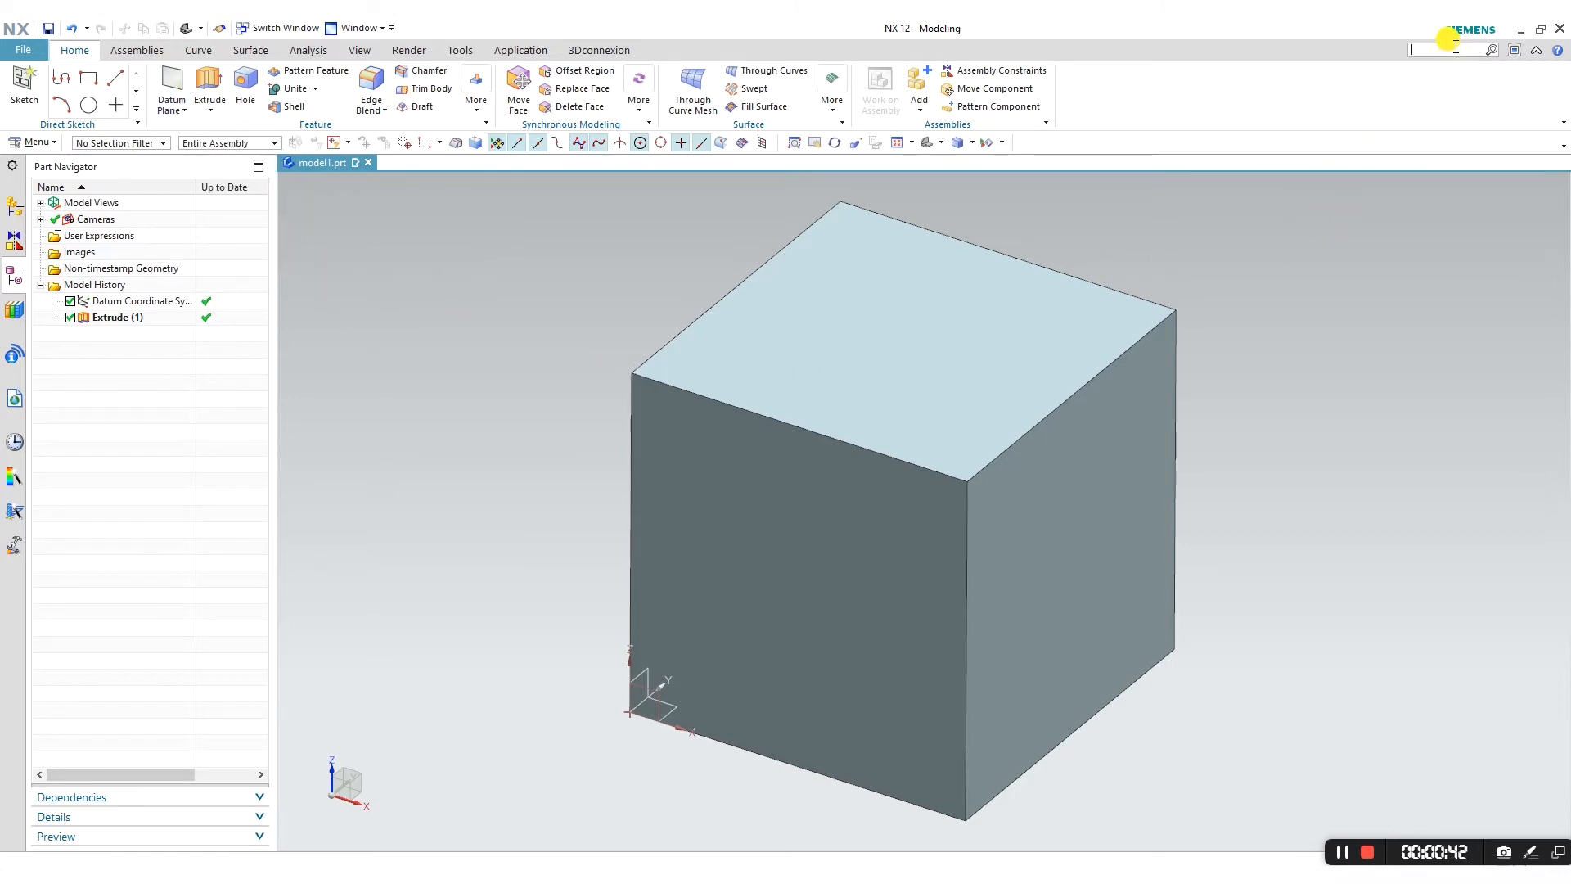
text(import image)
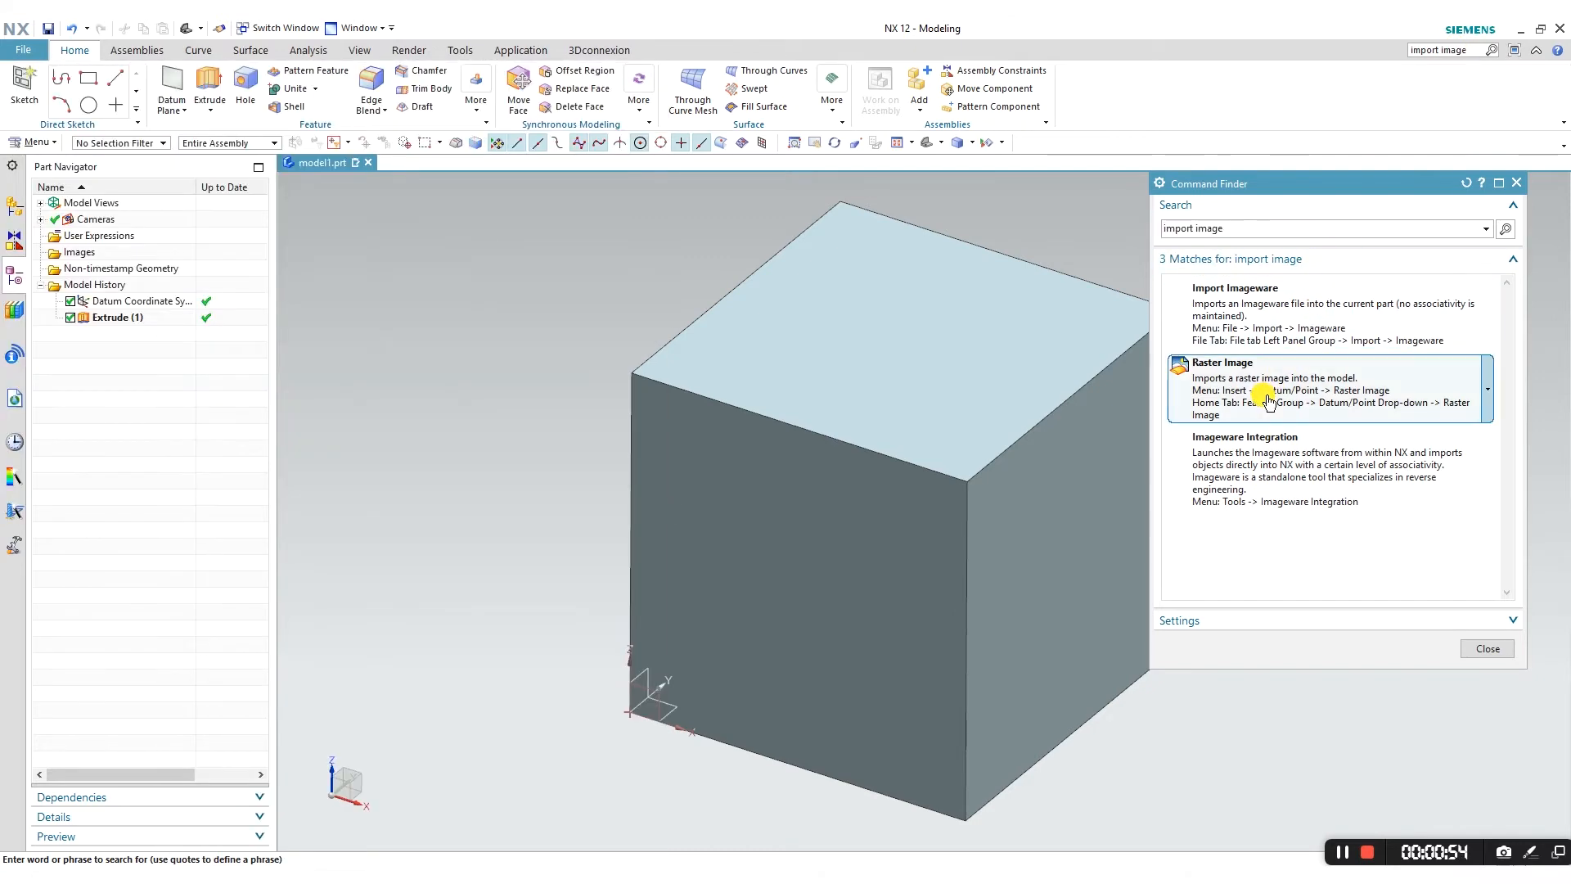
click(186, 98)
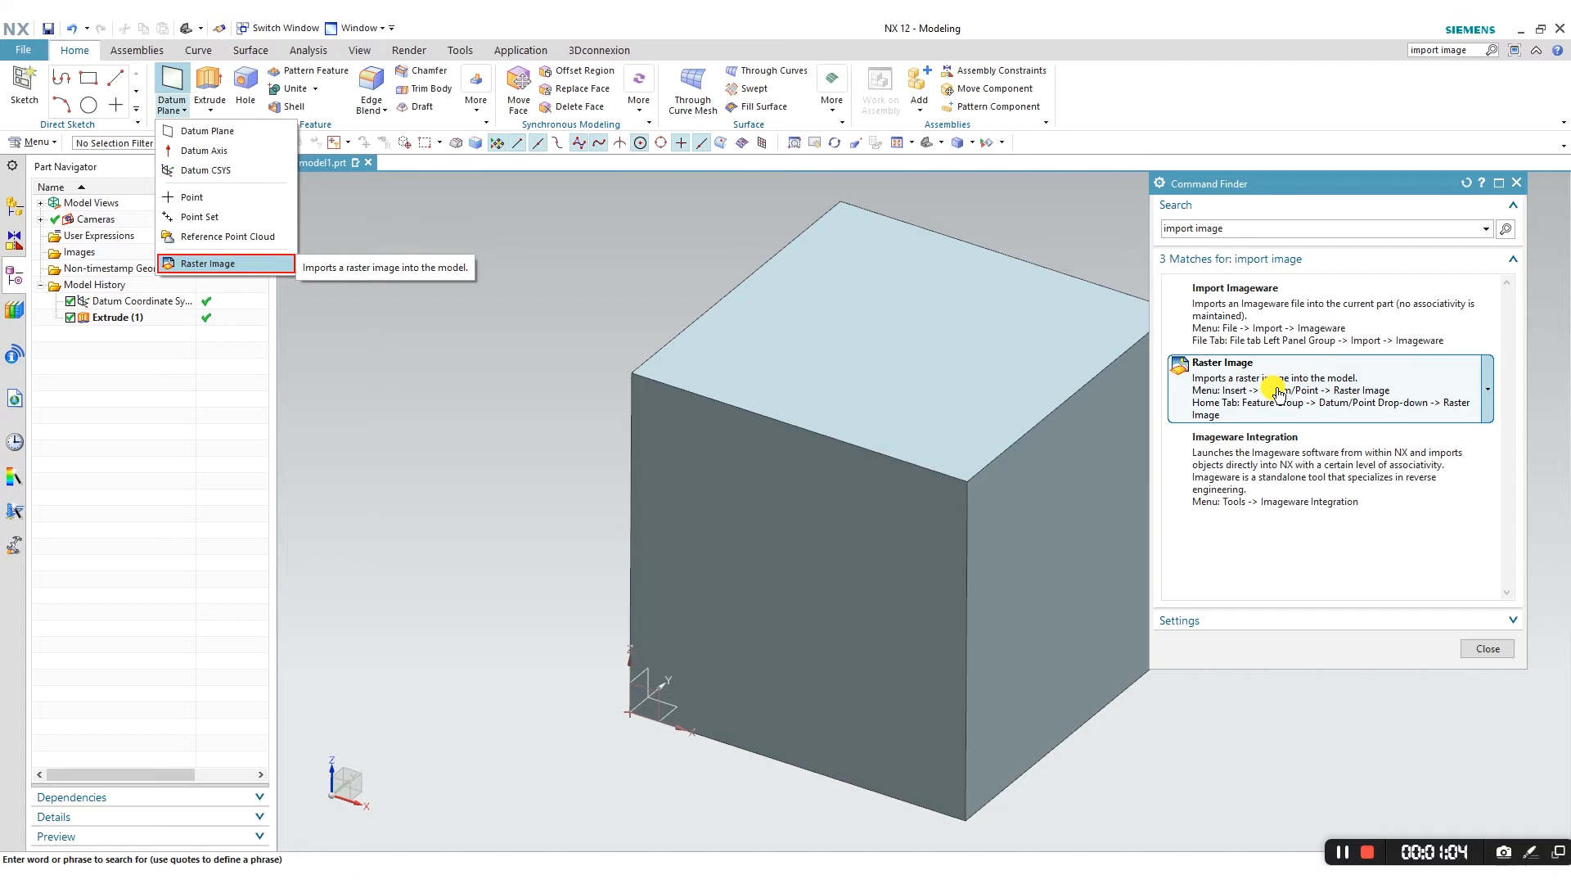
mouse_move(1269, 396)
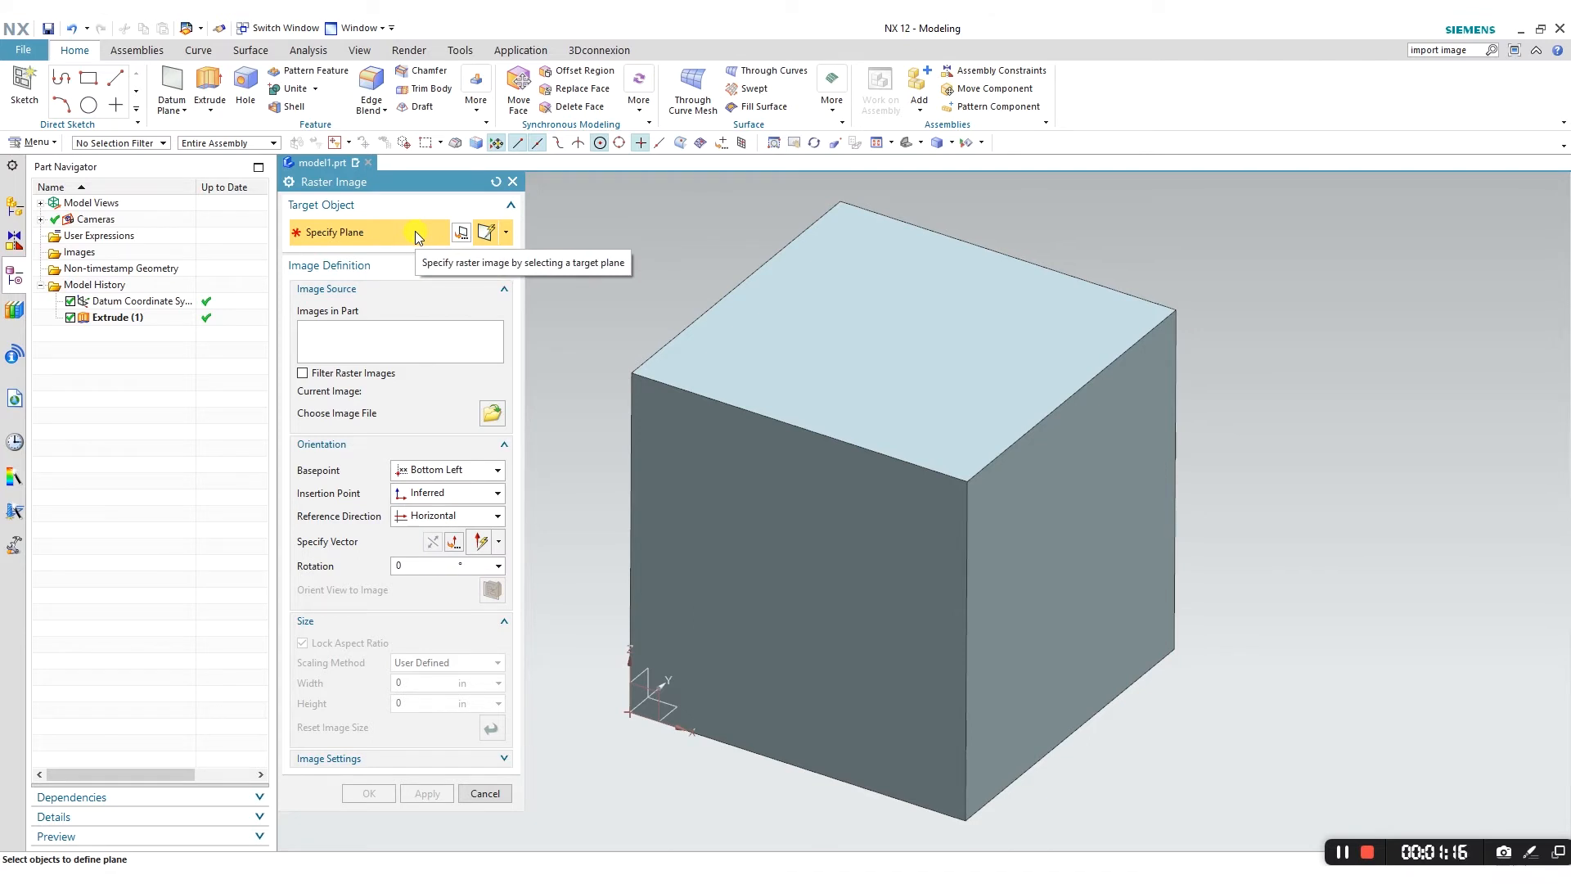
mouse_move(484, 437)
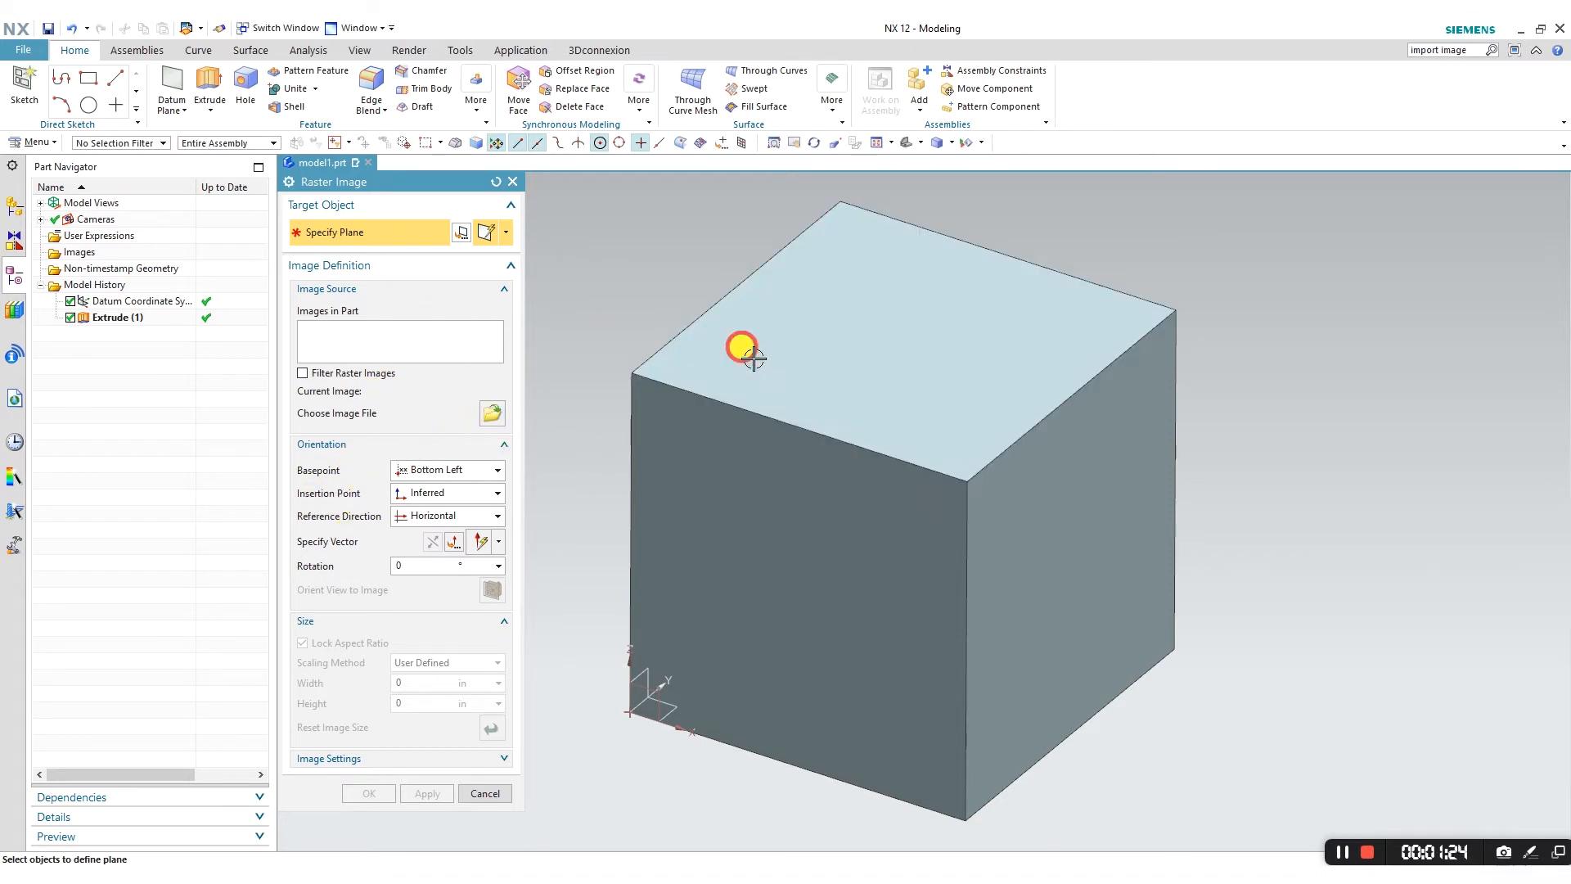
Step: Set the cube's top face as the raster image plane and begin choosing the image file
click(742, 351)
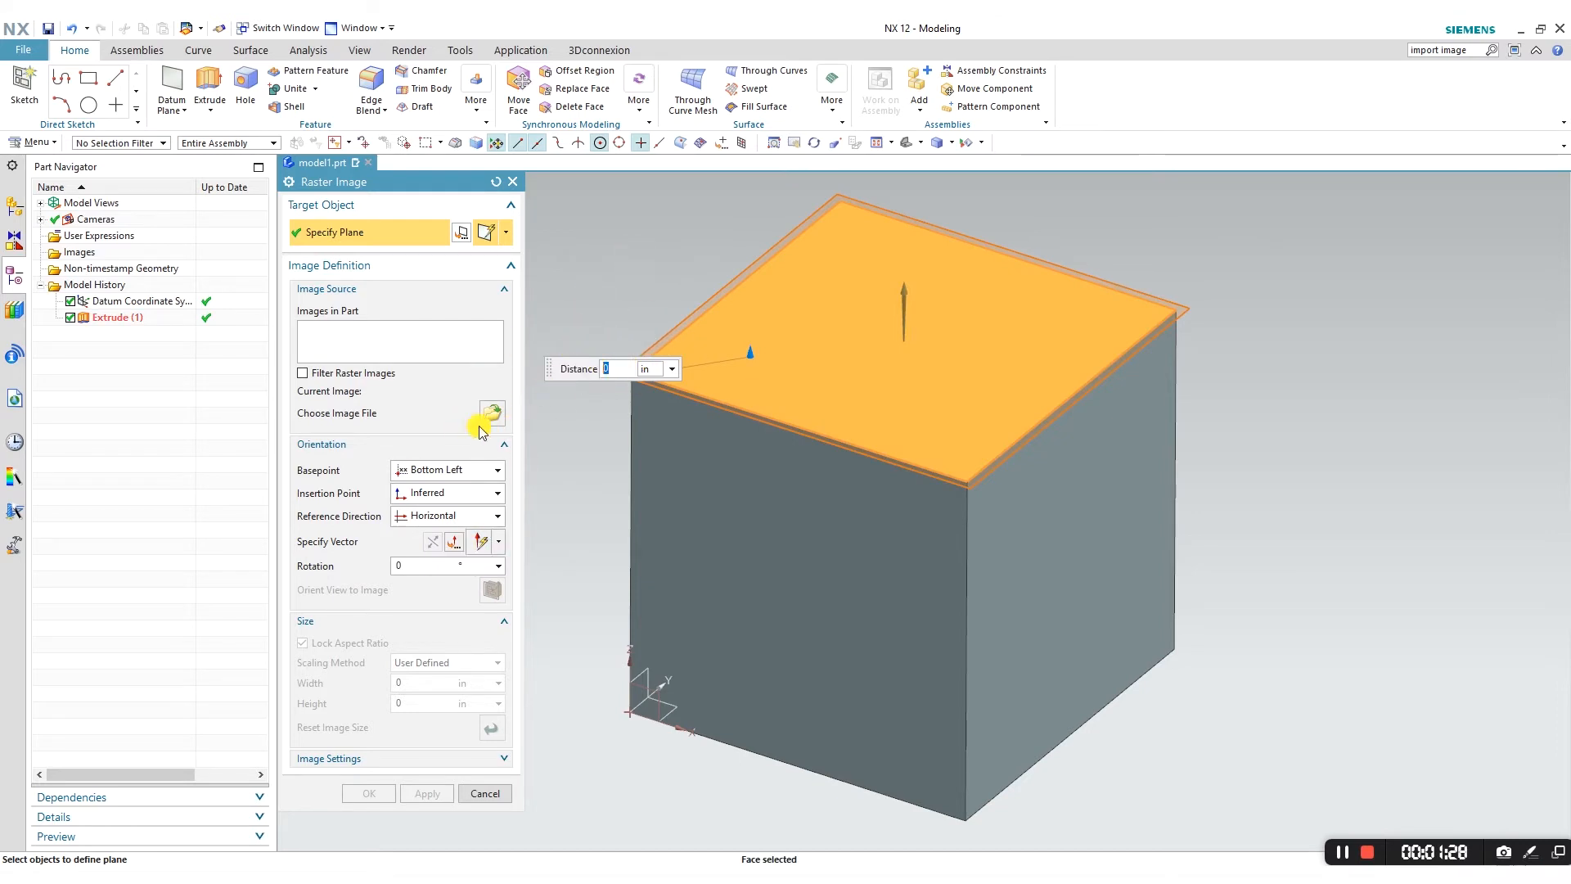
click(491, 414)
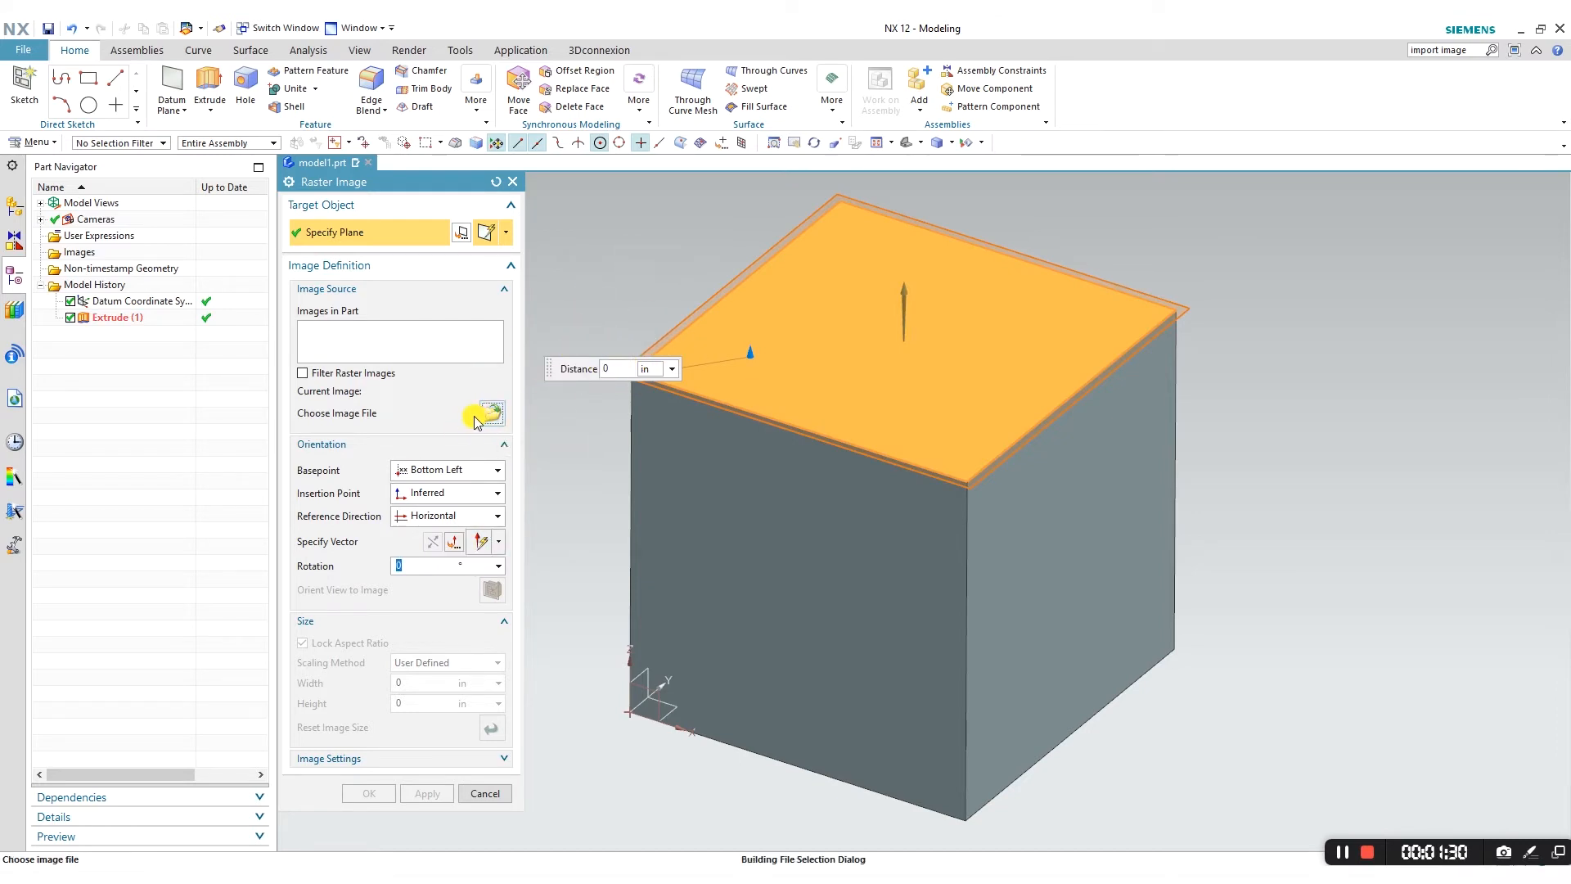
Step: Load SaratechLogo-White-no-tag-150px.png as the raster image
click(486, 414)
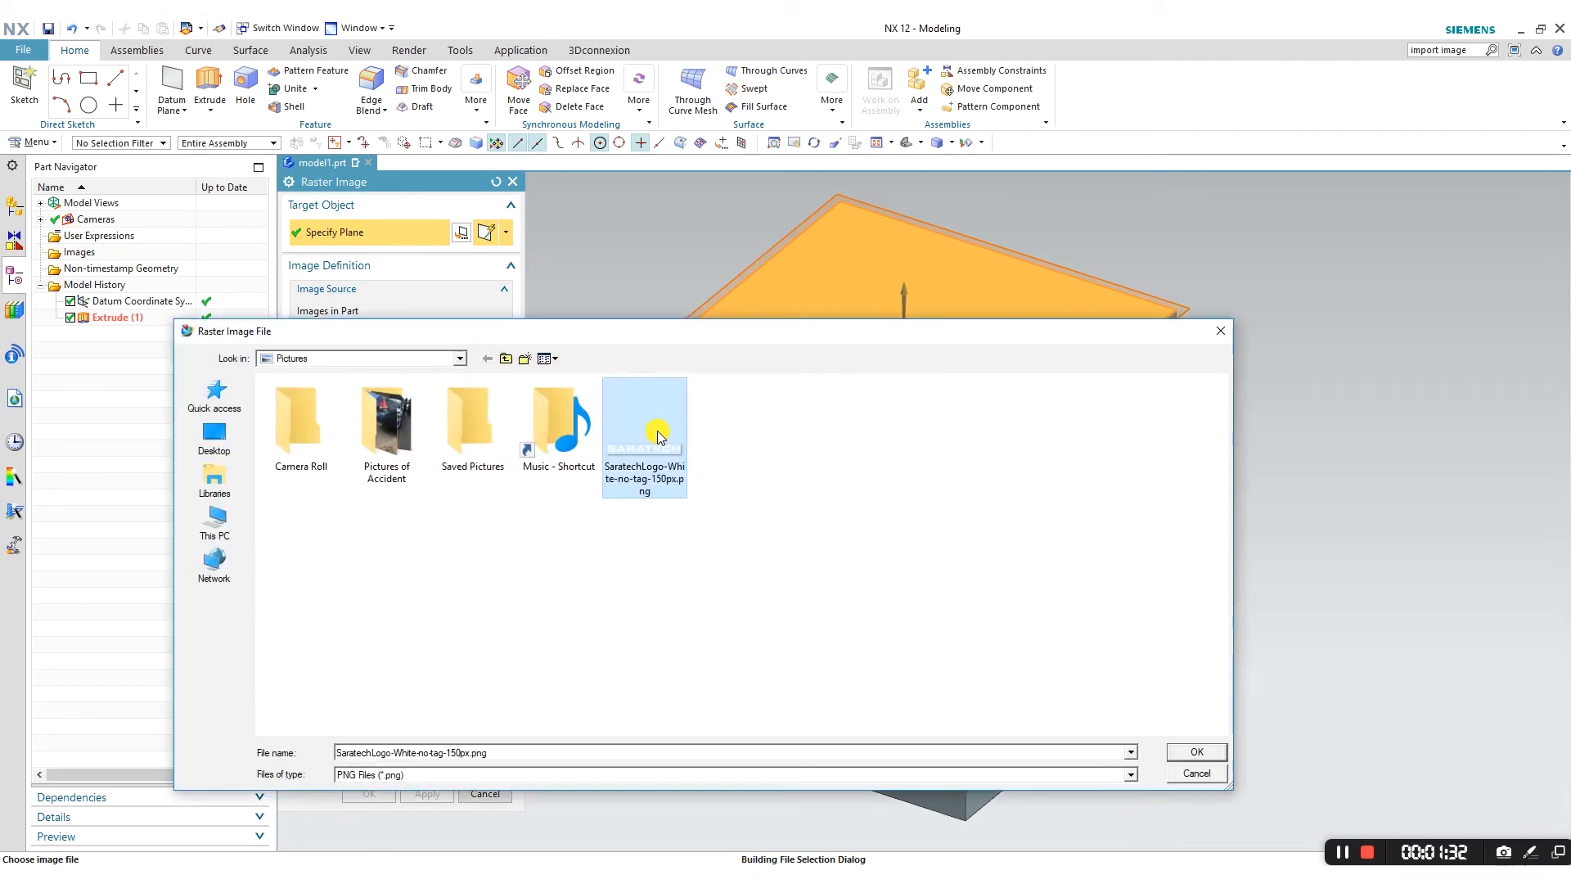
click(1195, 753)
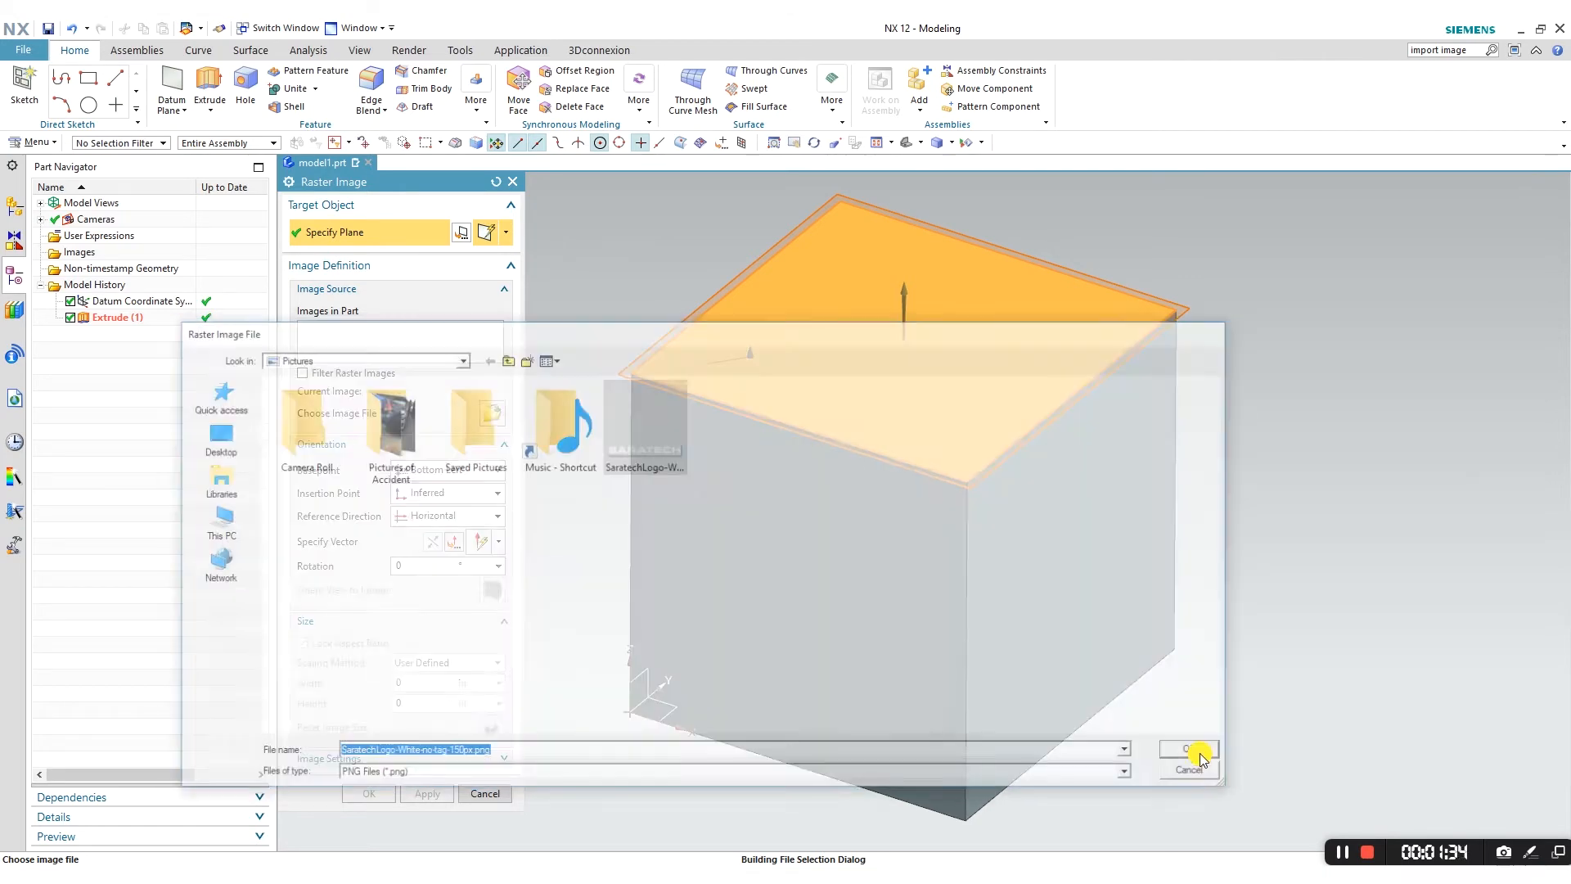
click(1187, 750)
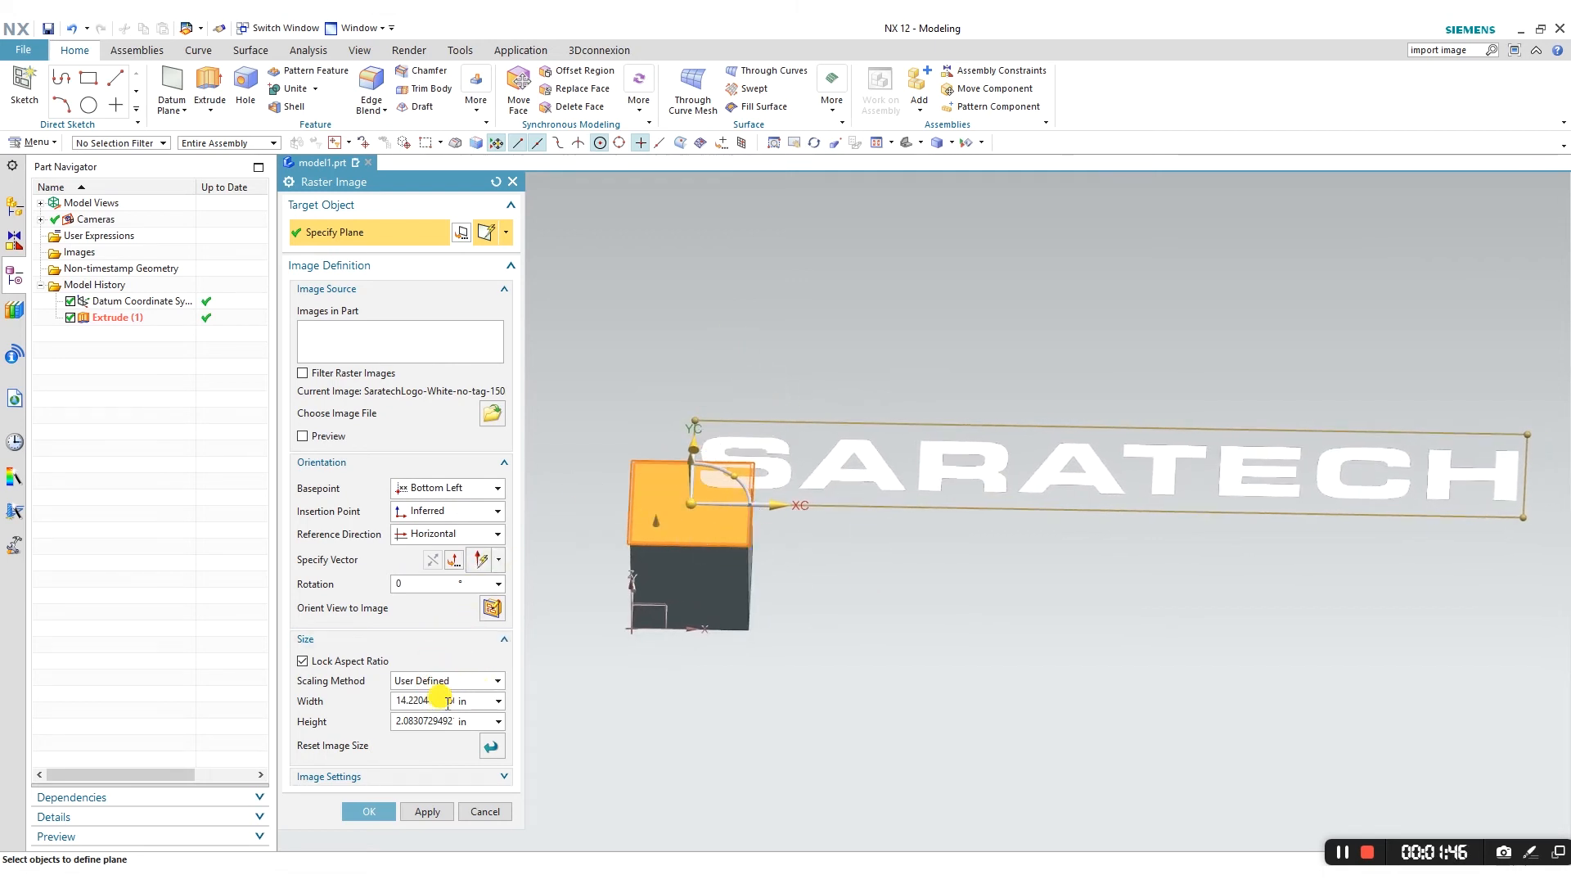
Step: Reduce the logo width to about 1.95 in with the aspect ratio locked
triple_click(421, 700)
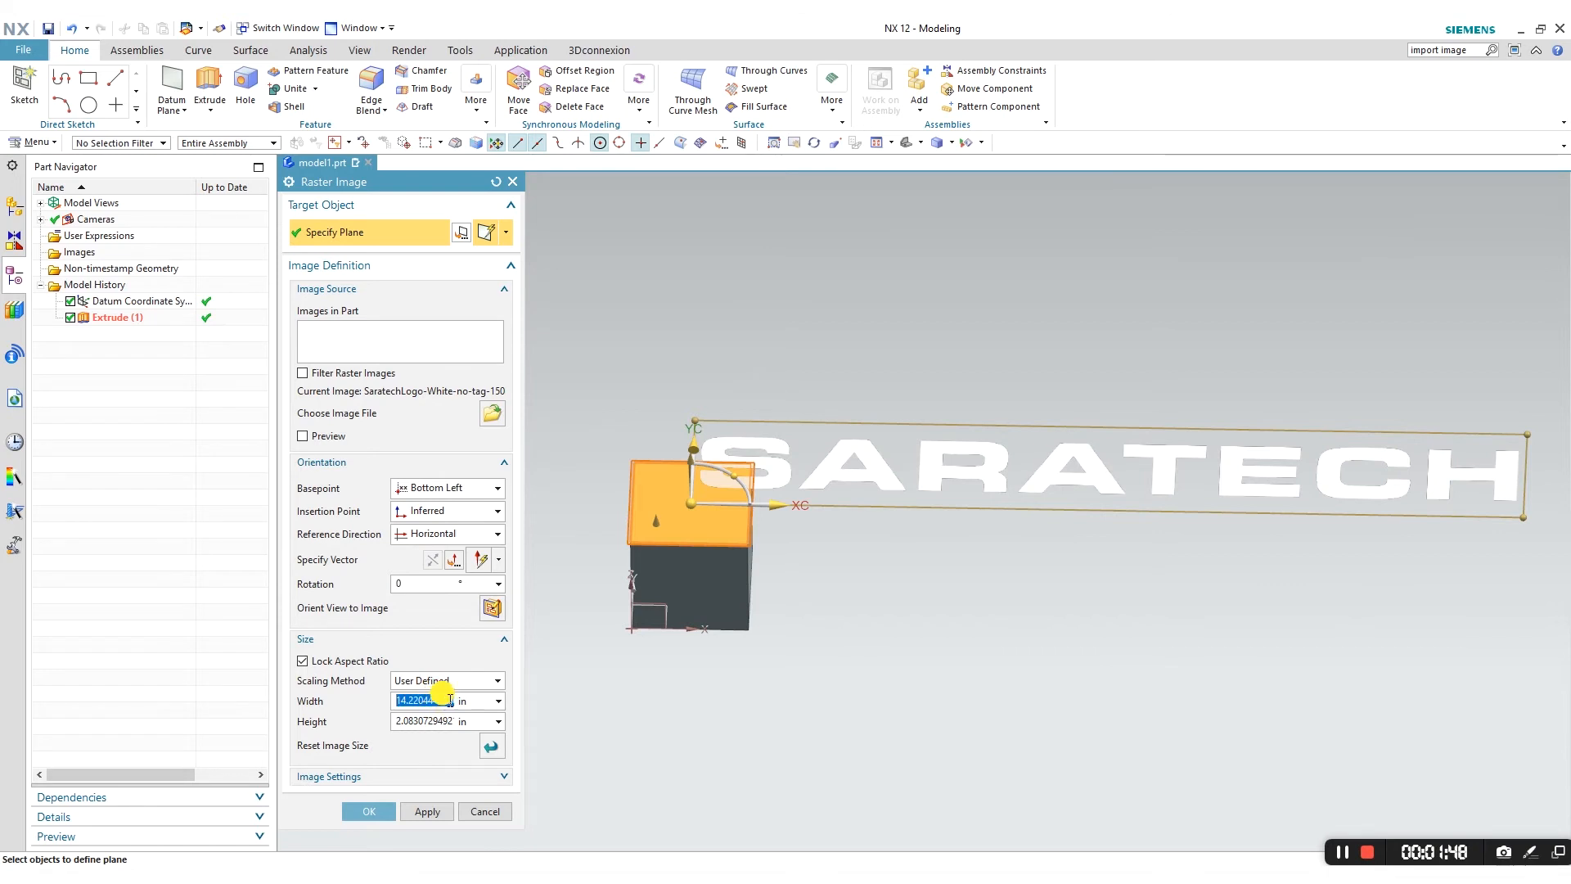
text(0.5)
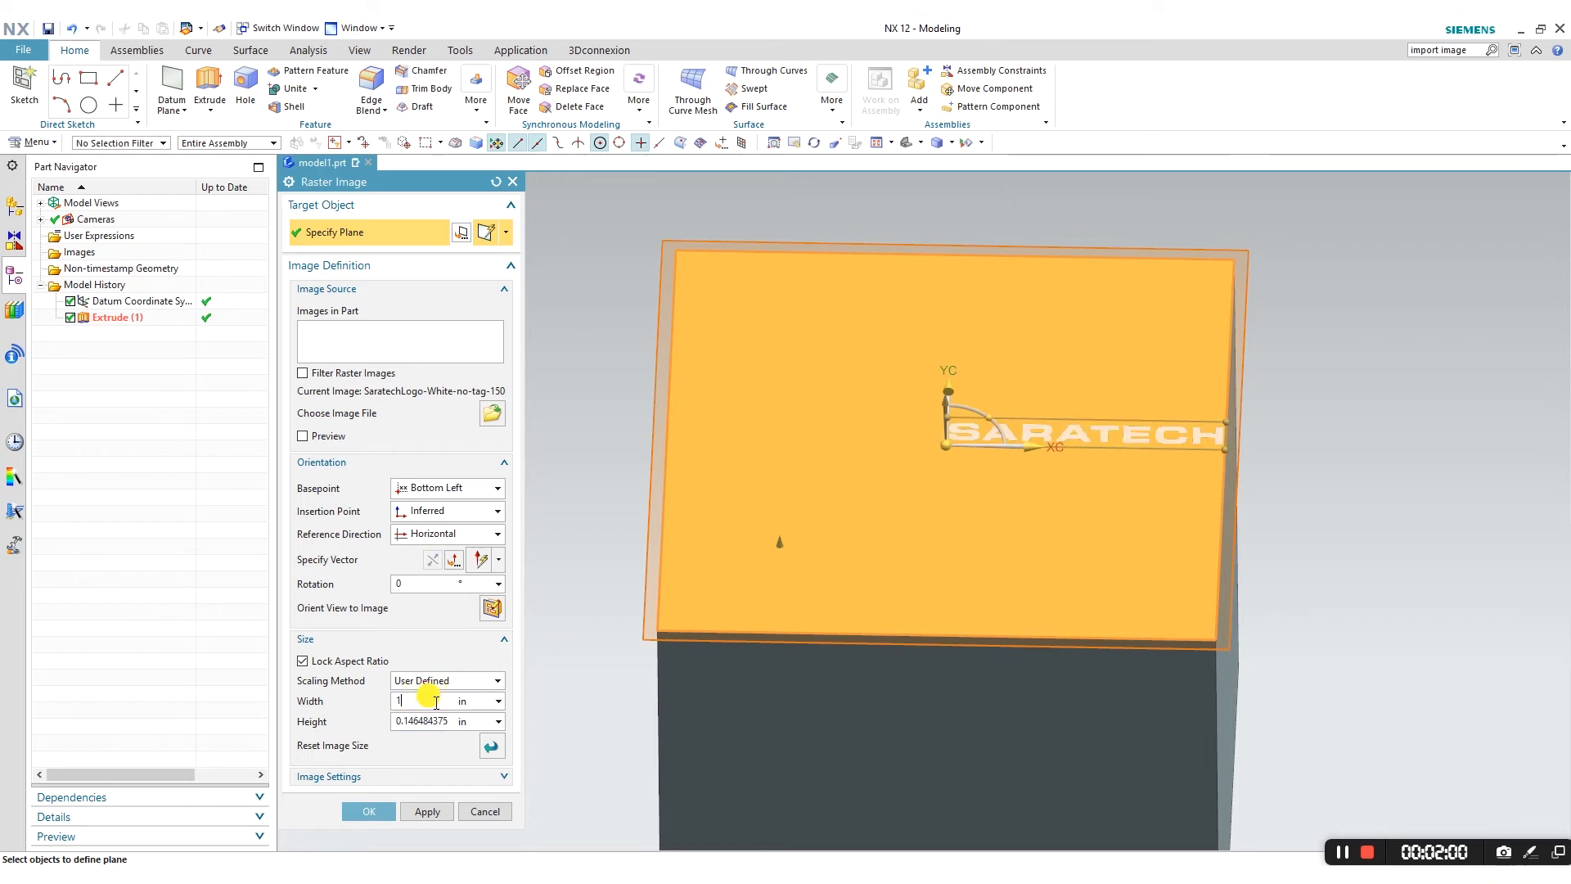
text(2)
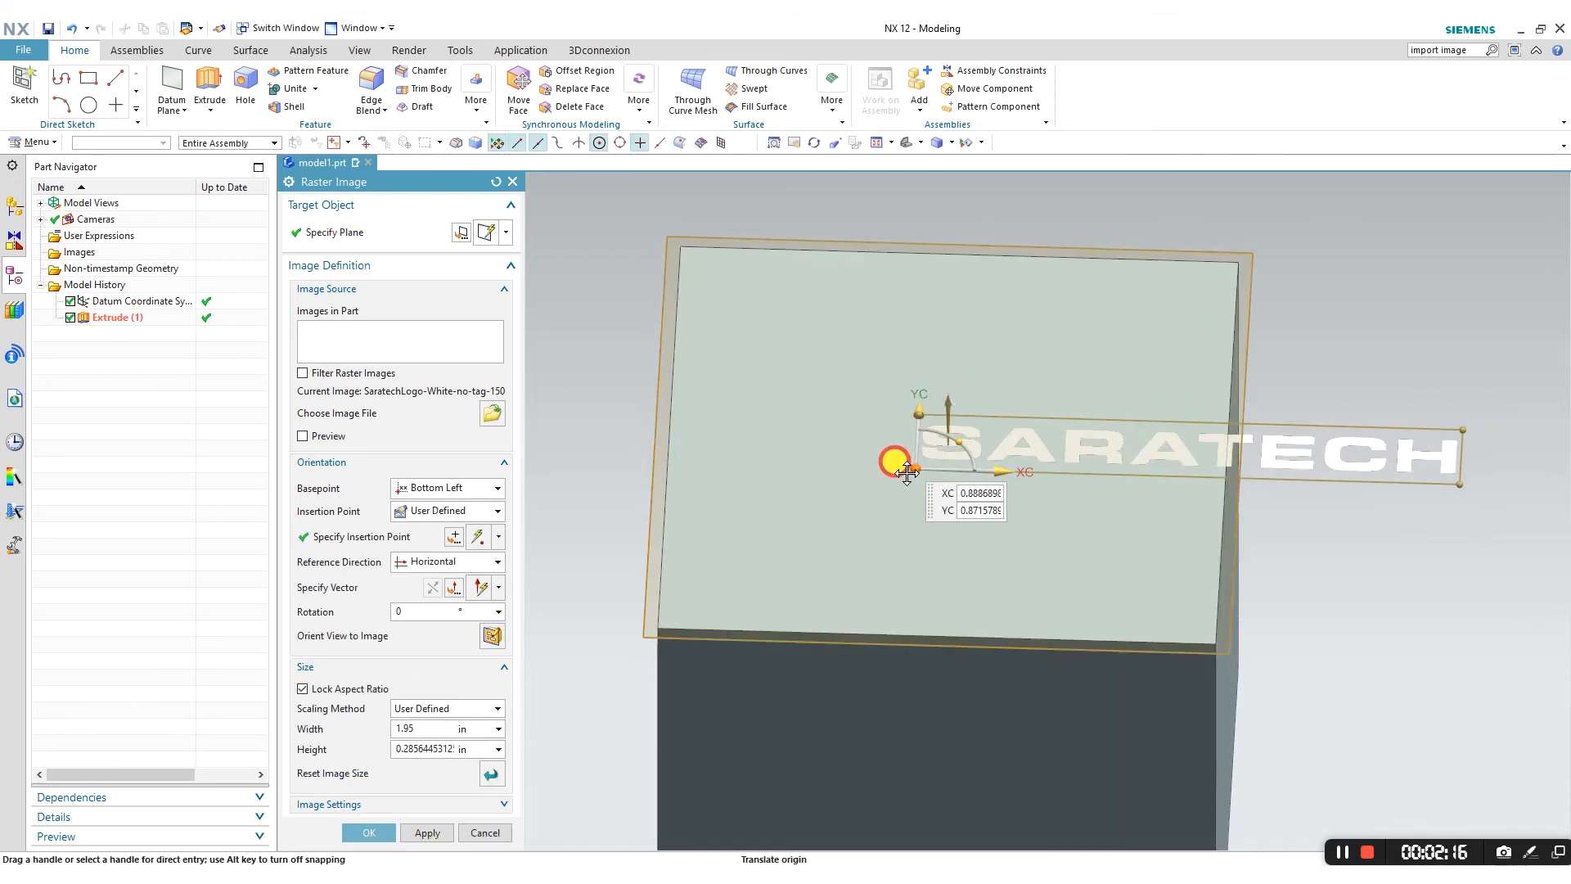
Step: Drag the logo's origin handle until the logo starts near the top face's left edge
drag(894, 462, 678, 438)
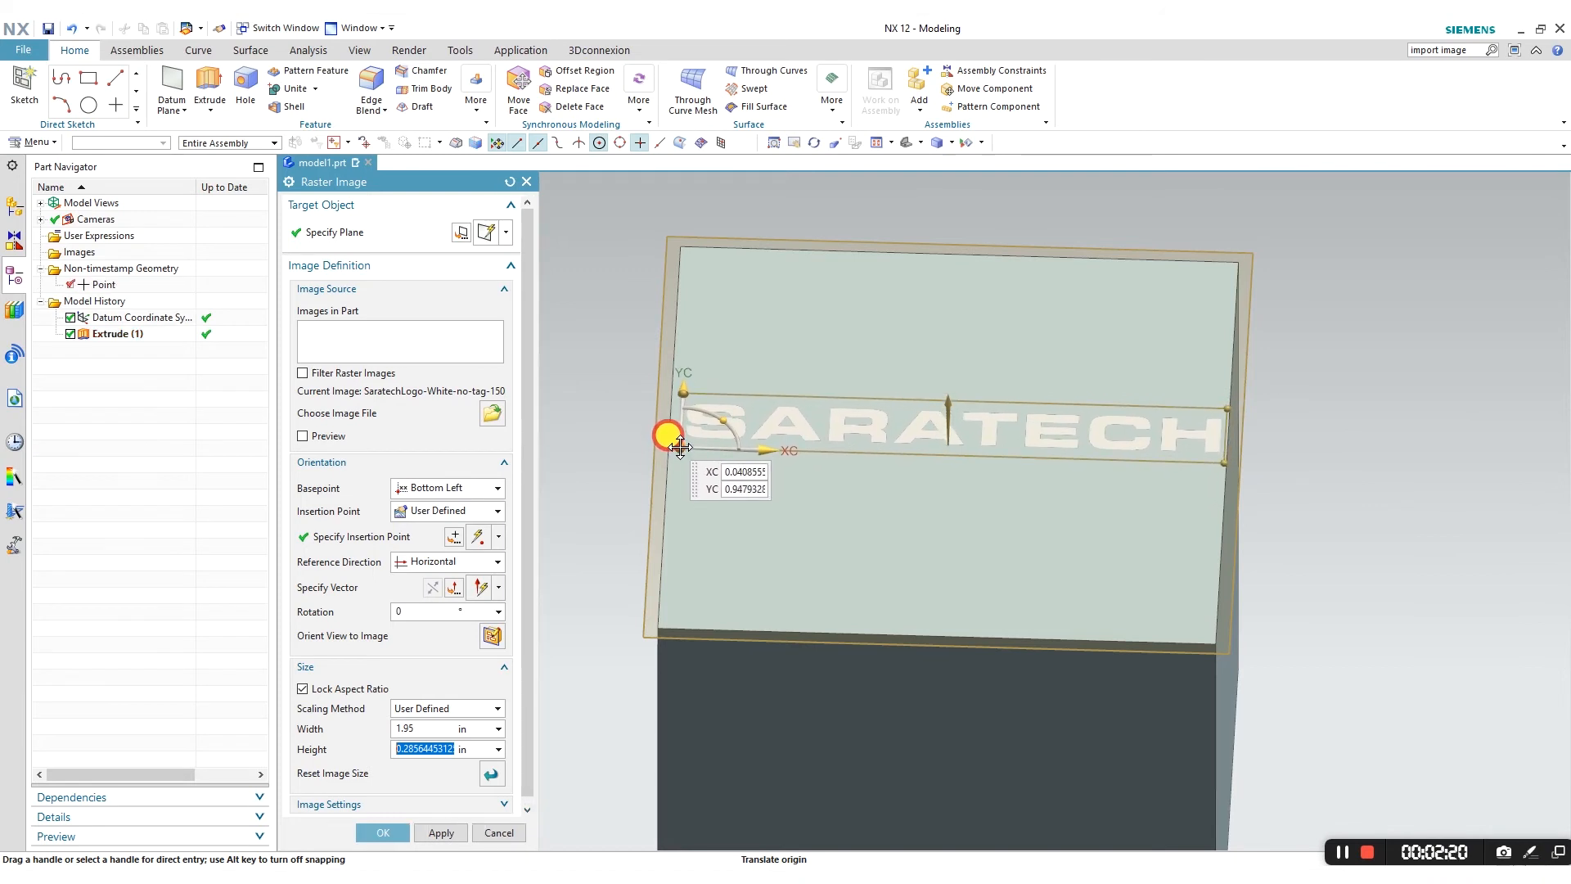
drag(669, 438, 692, 336)
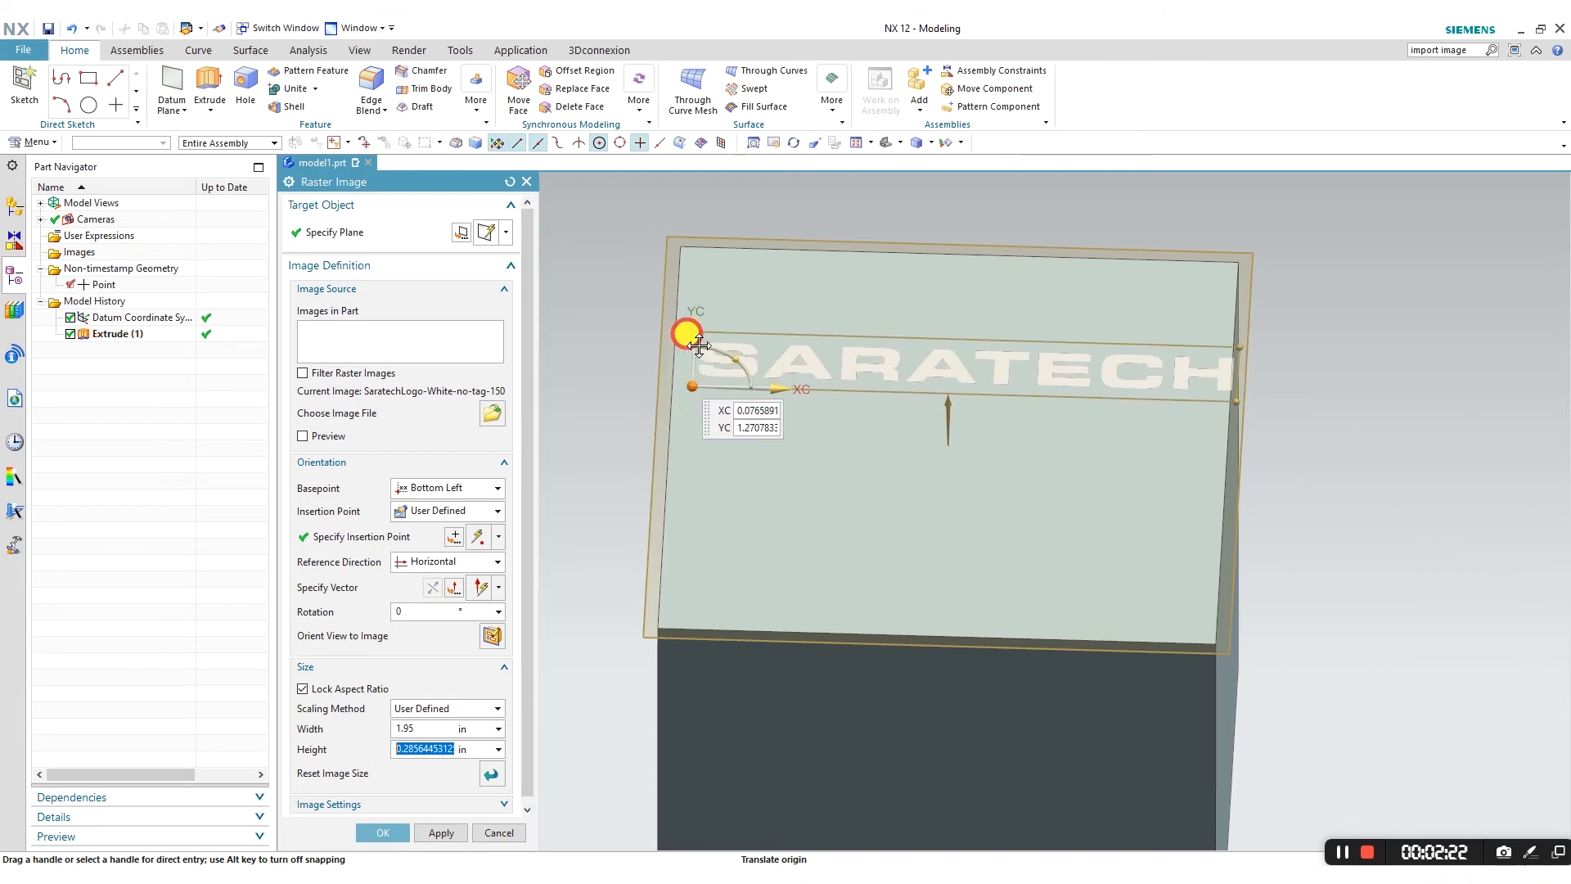
drag(689, 335, 666, 265)
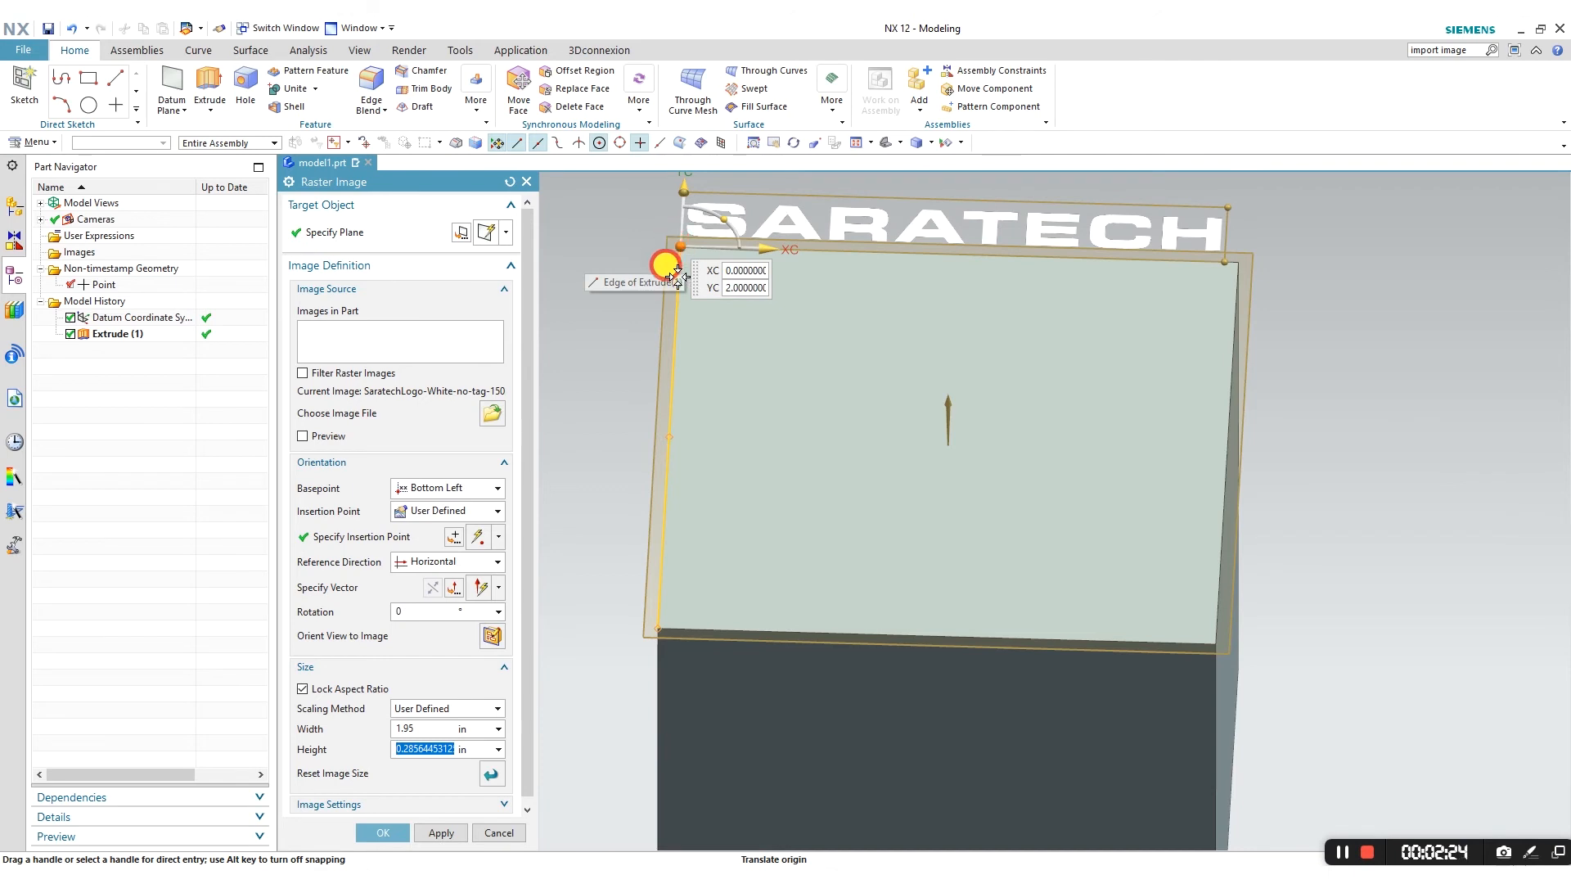
drag(663, 267, 666, 433)
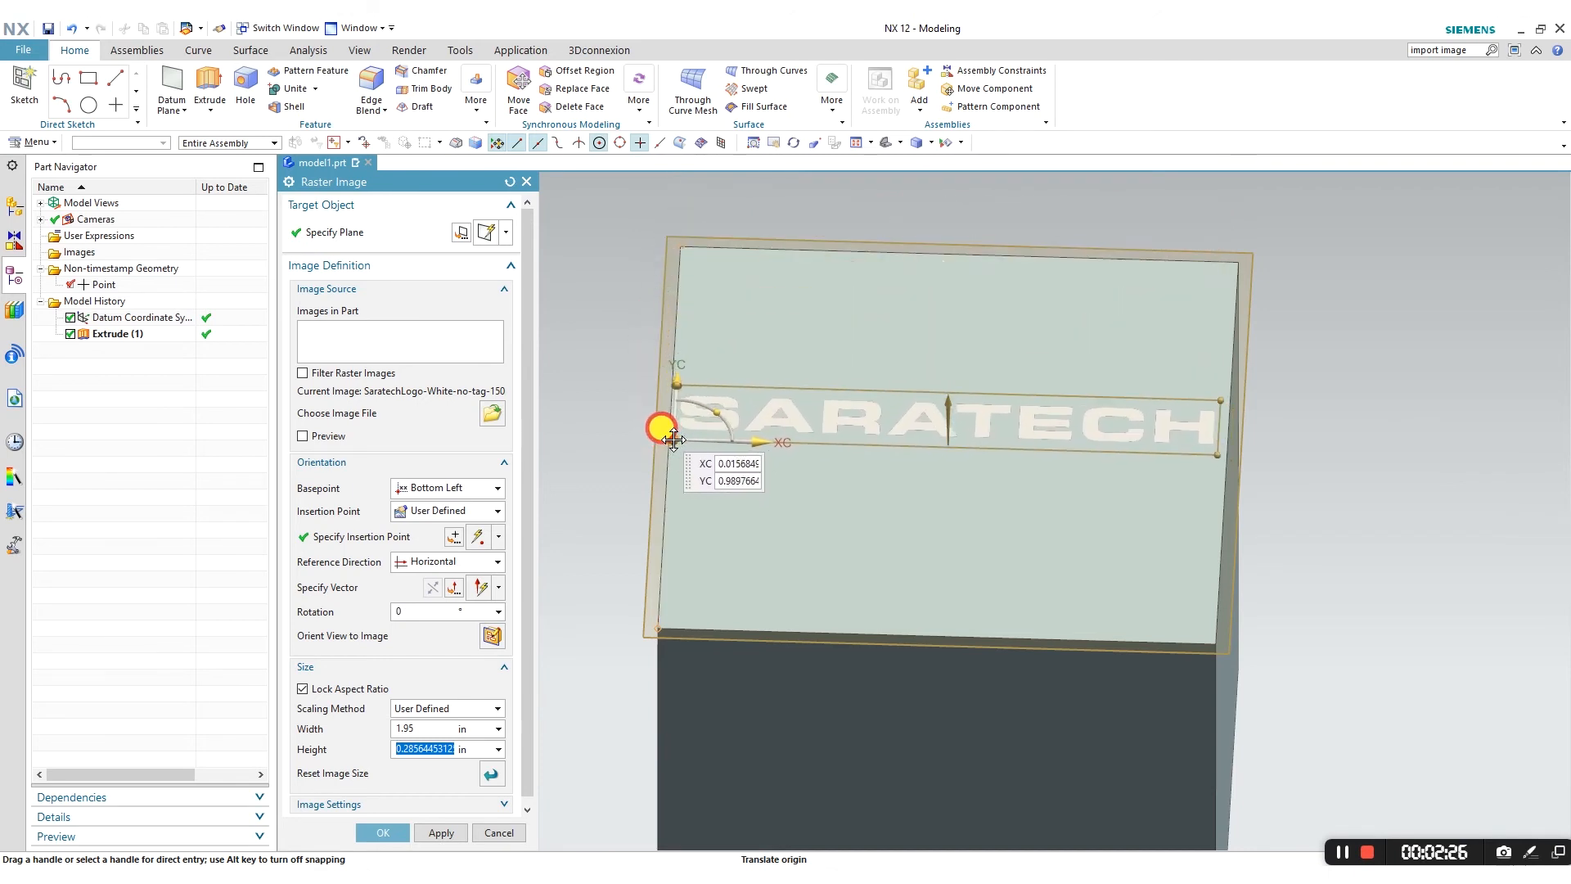
drag(666, 428, 676, 446)
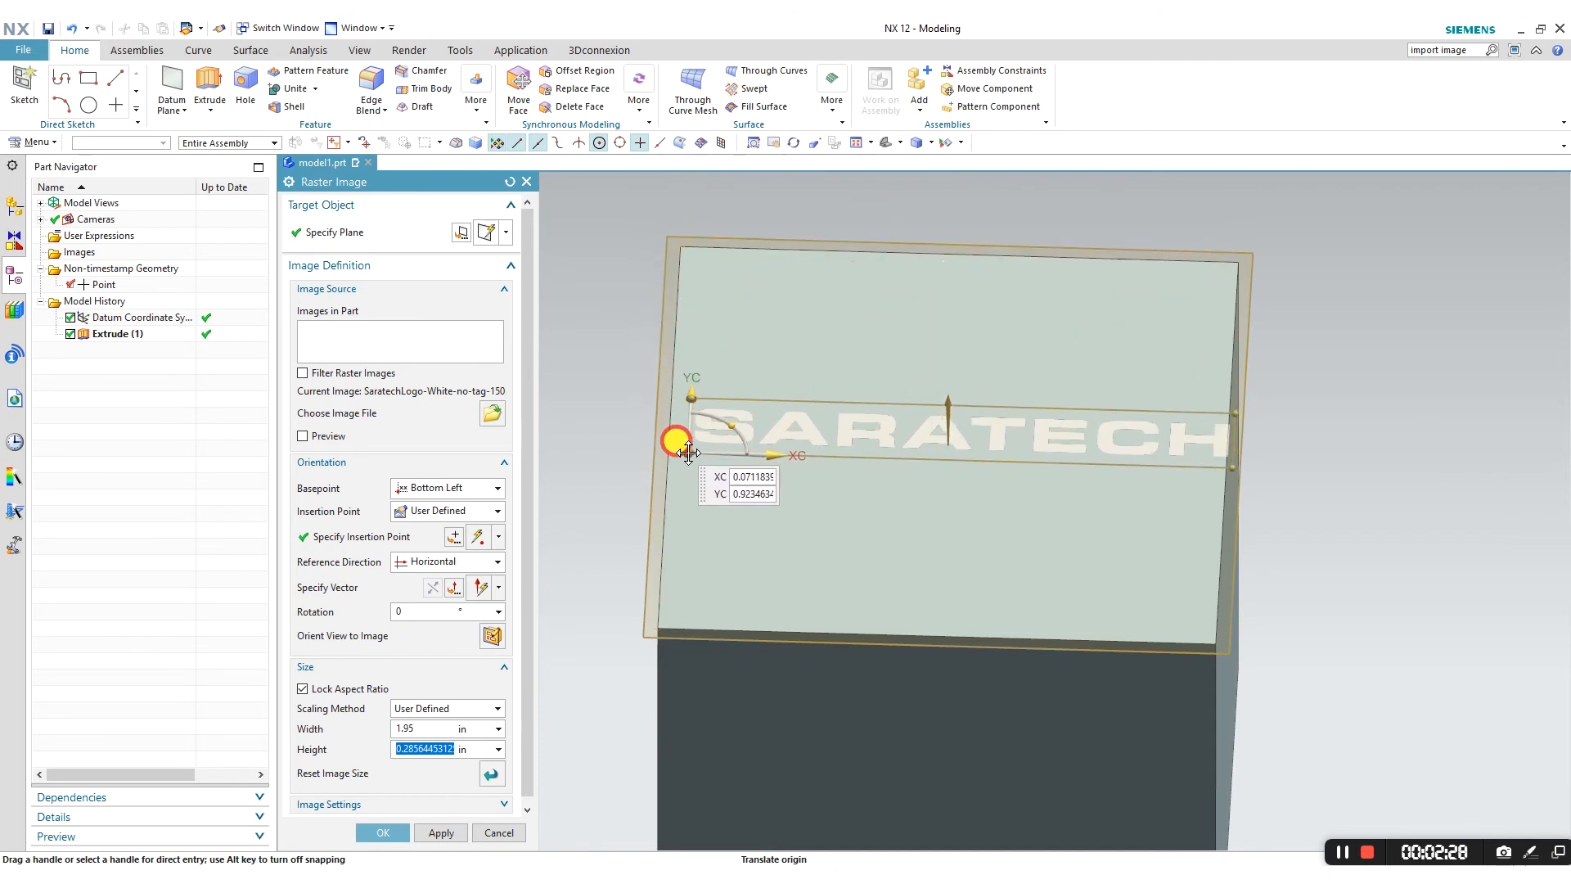
drag(677, 445, 669, 431)
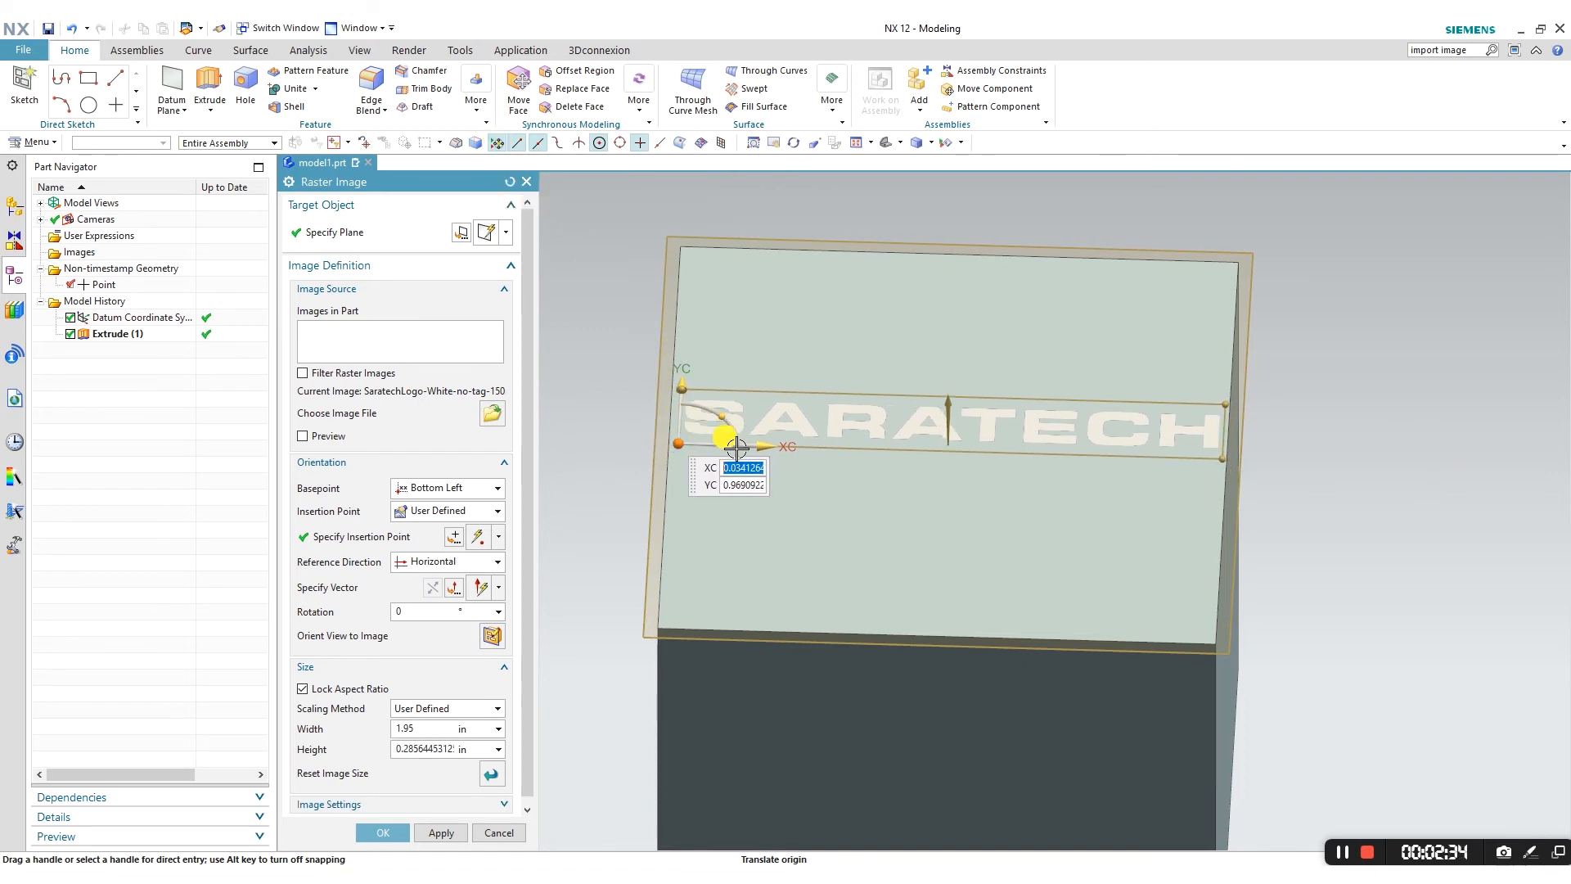
drag(737, 446, 596, 509)
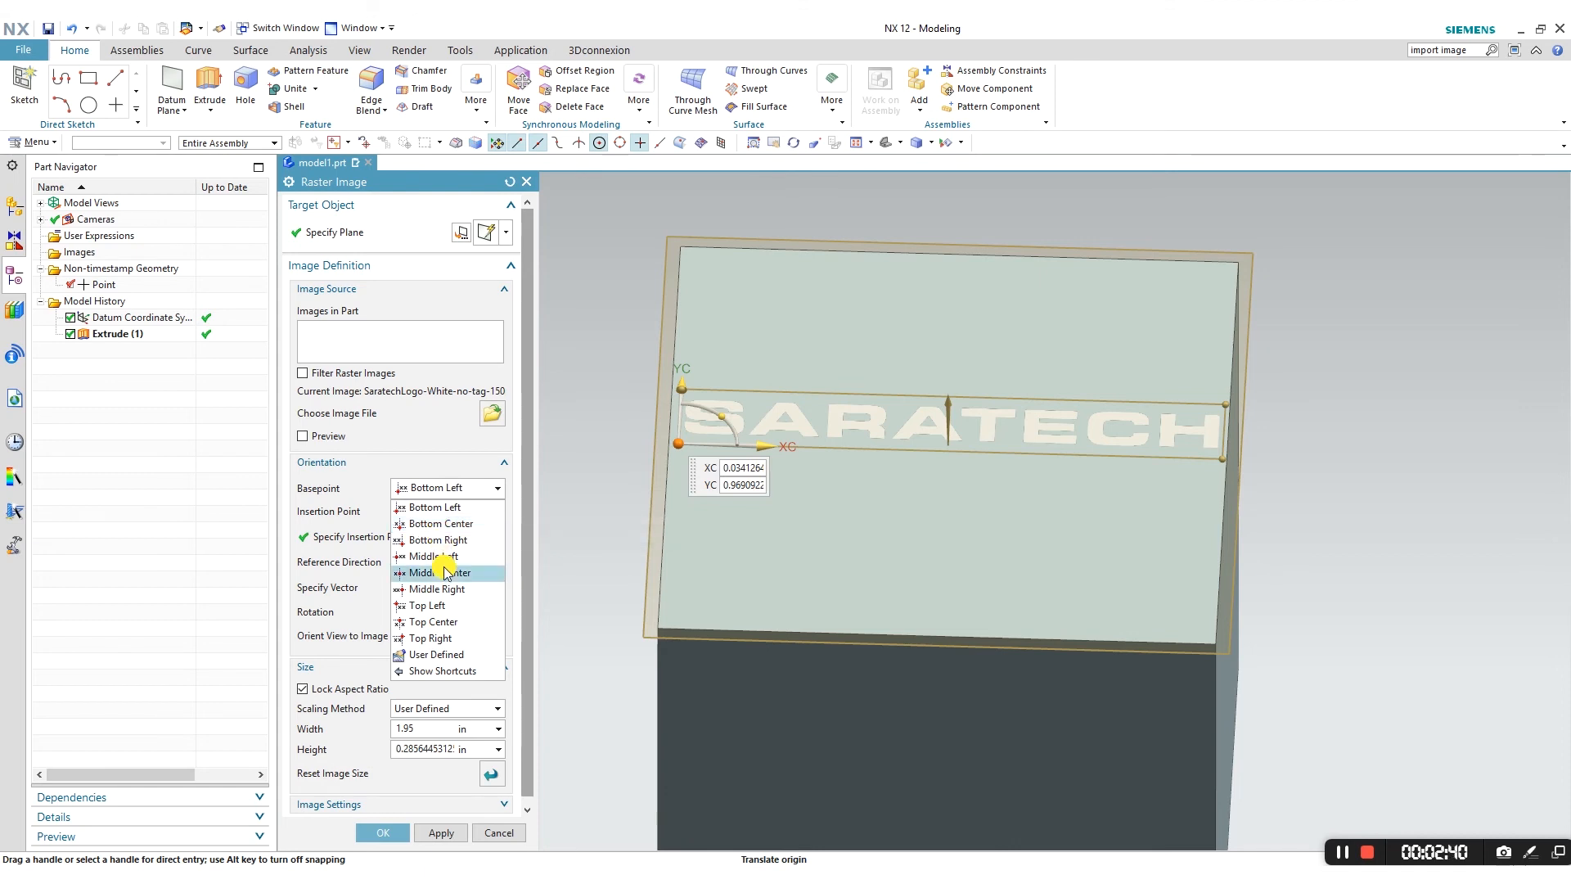
Step: Anchor the logo at Middle Center, drag it to the face centre (about XC 1, YC 1), and apply
click(438, 572)
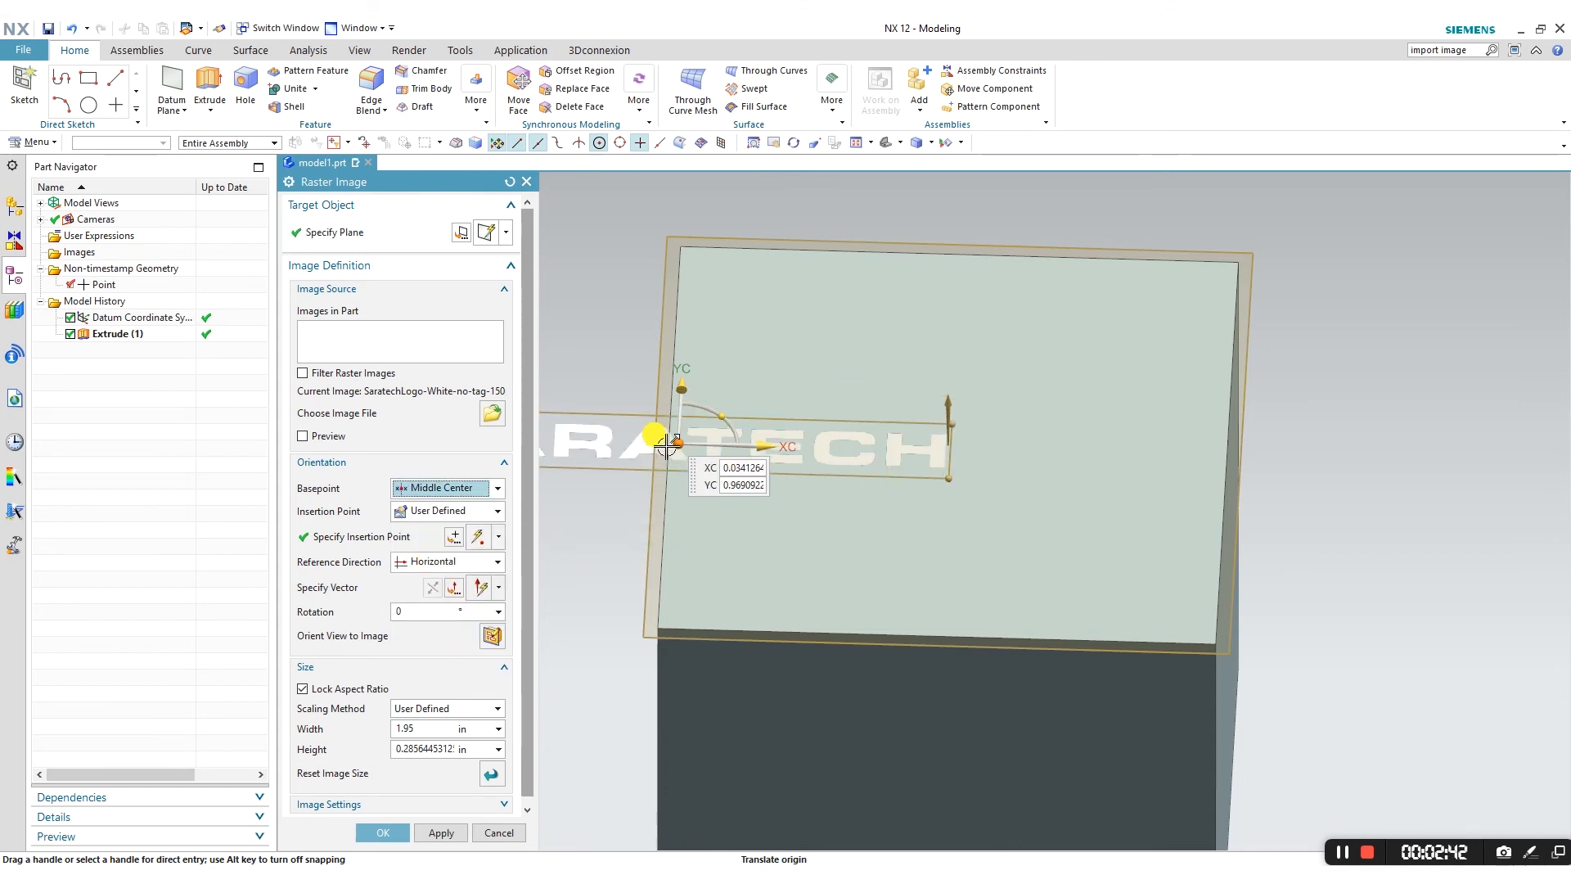
drag(669, 442, 933, 407)
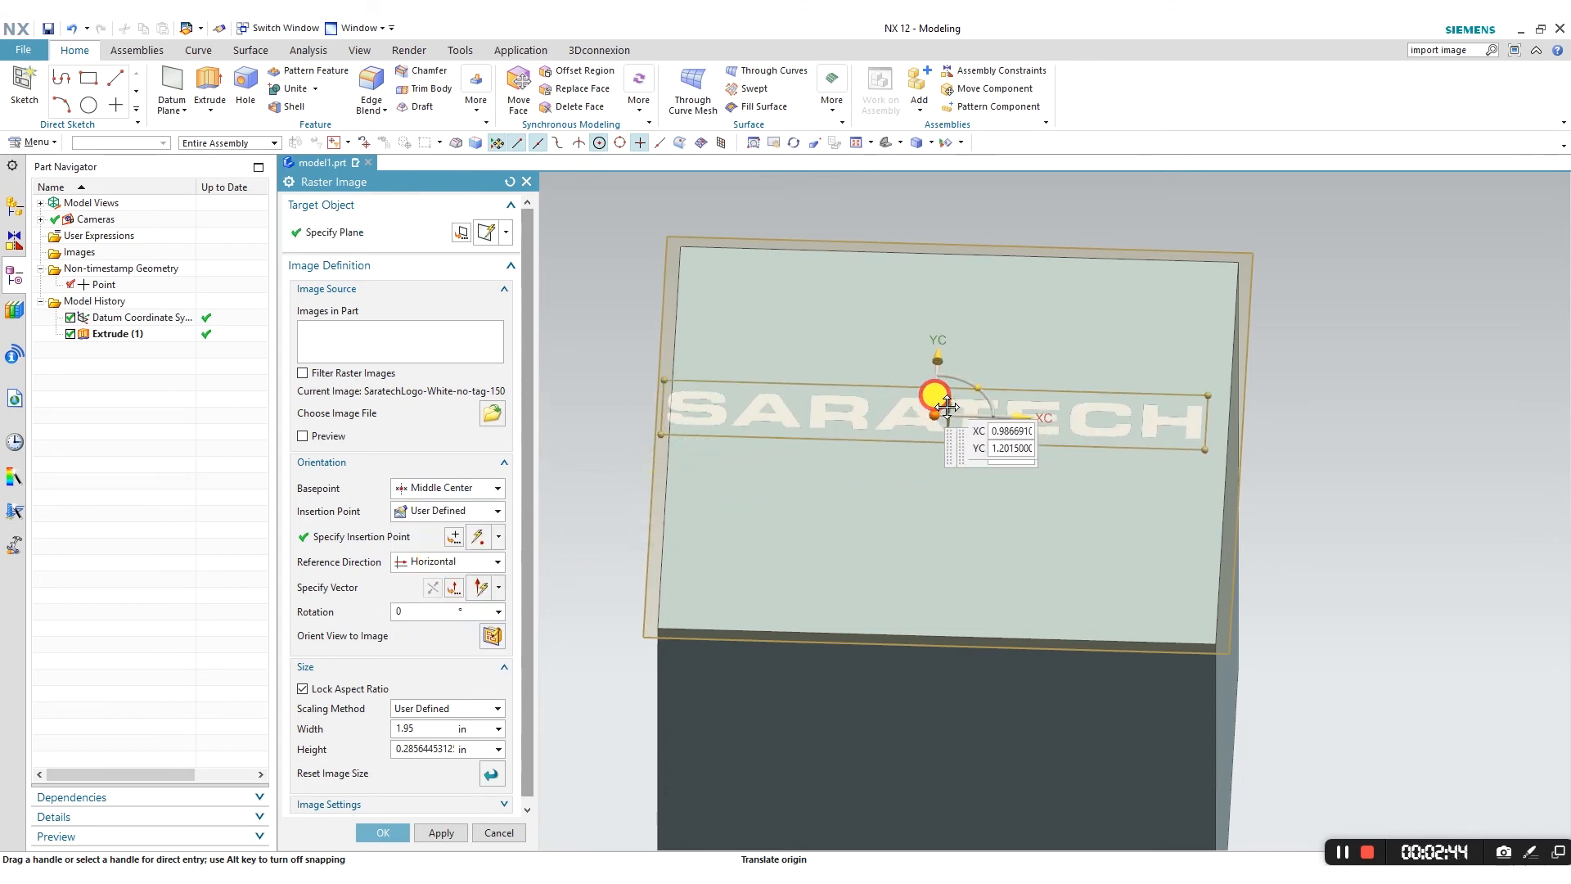
drag(934, 394, 933, 403)
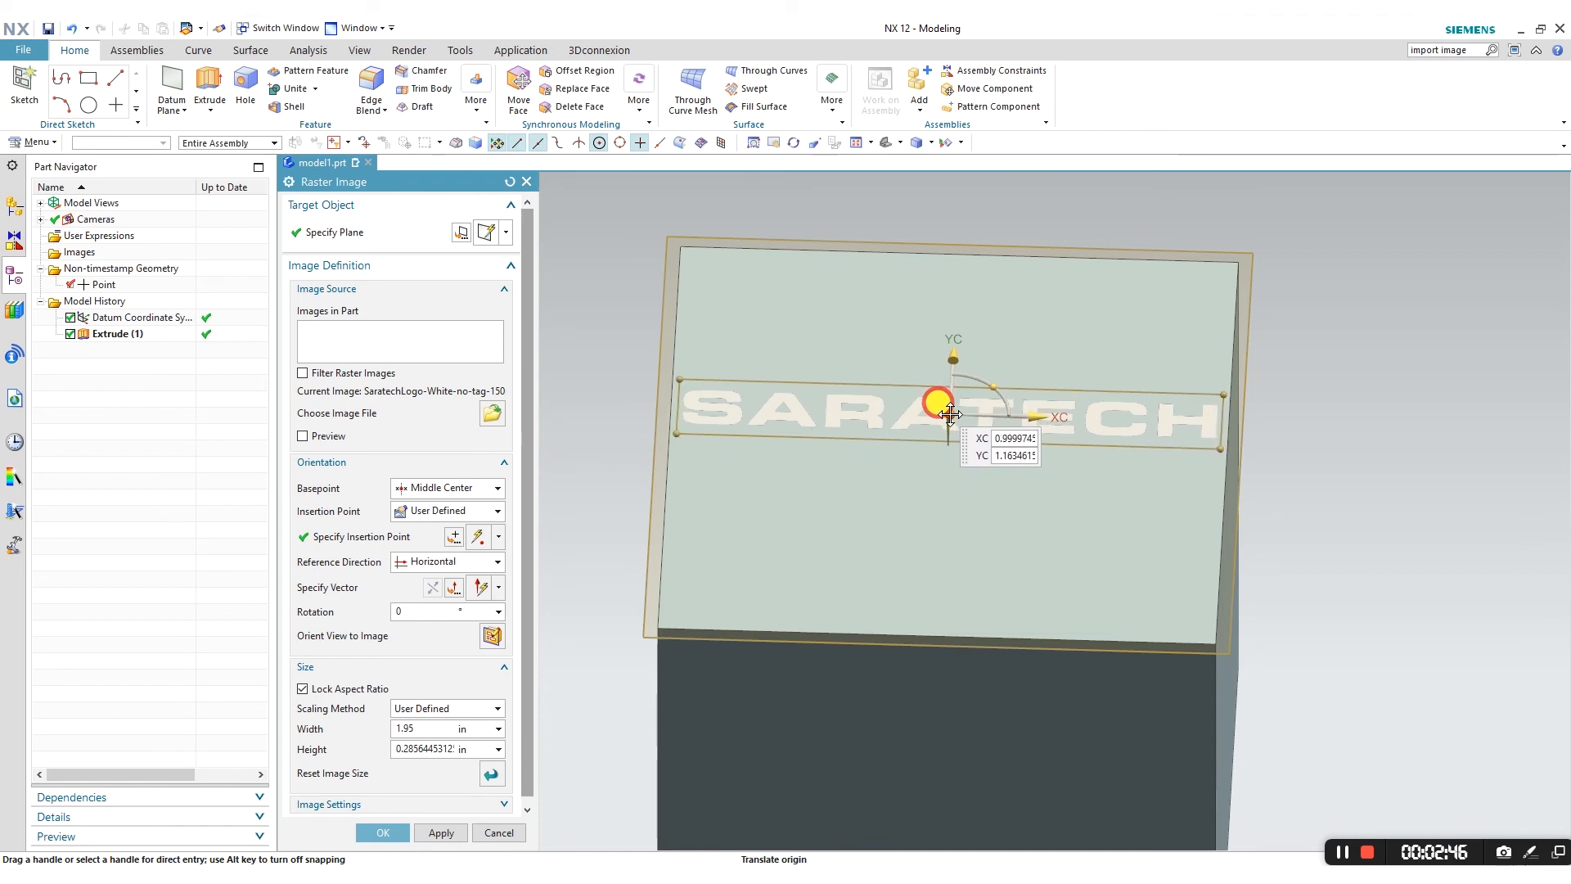
drag(950, 409, 947, 420)
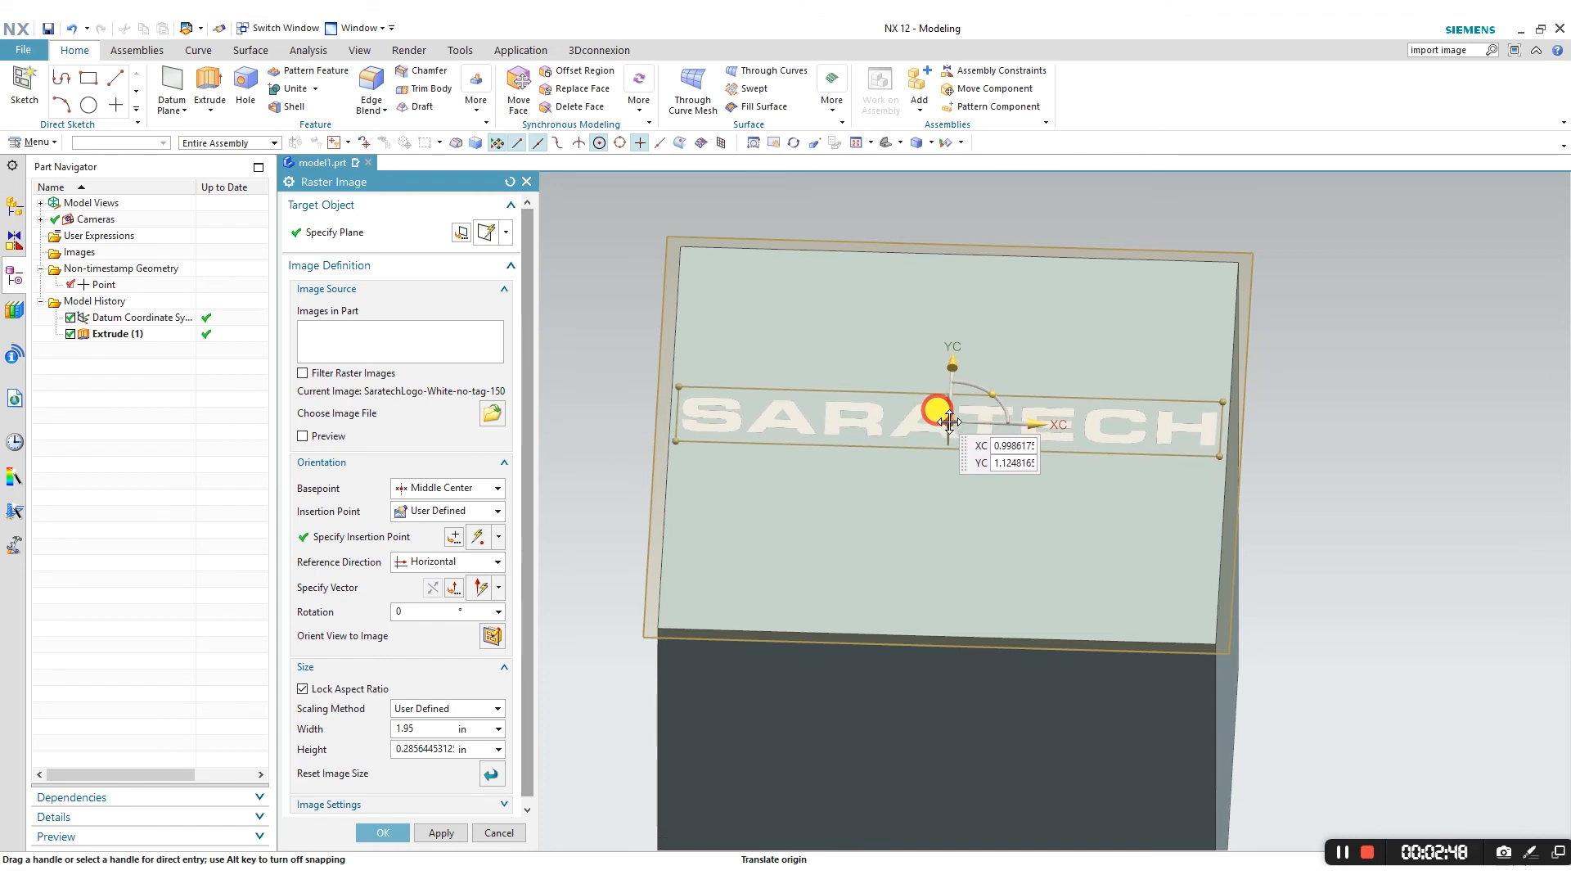
drag(937, 410, 937, 403)
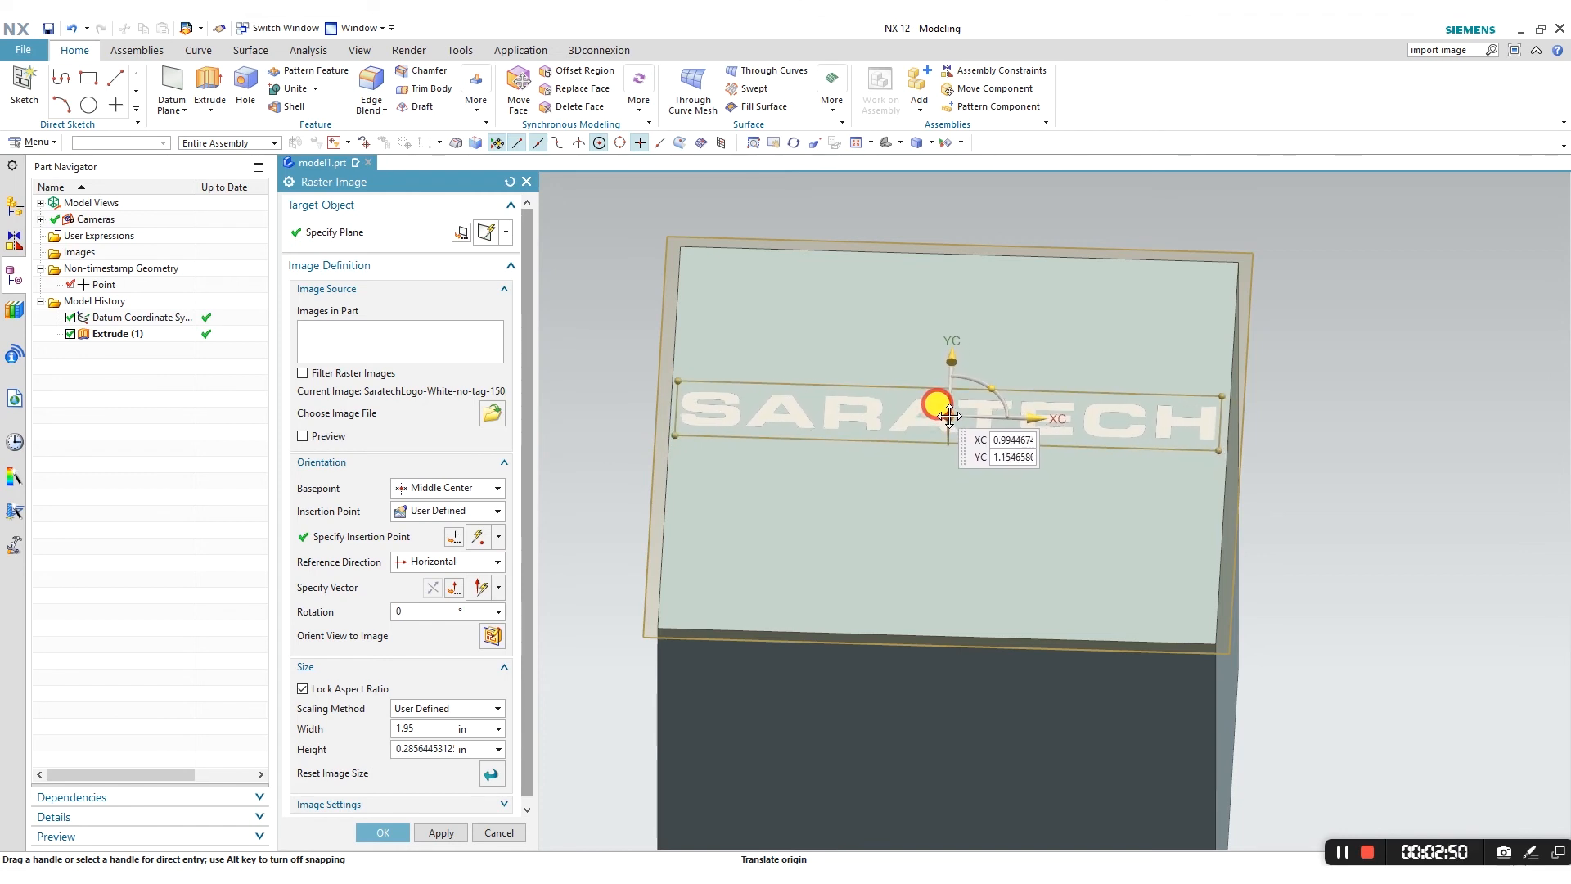
drag(947, 405, 947, 425)
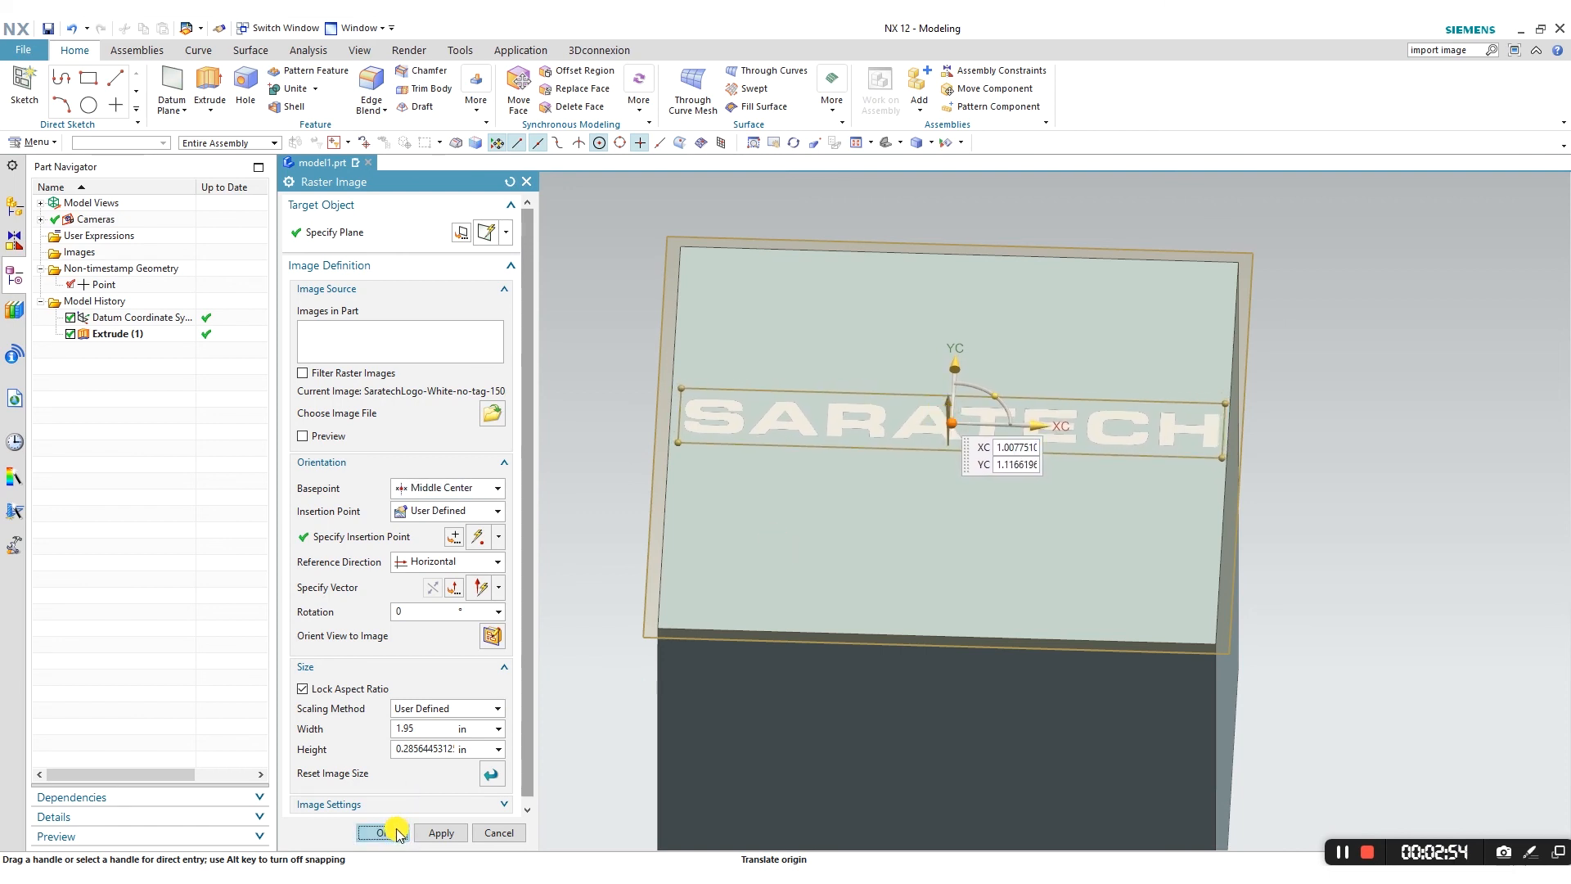
click(379, 833)
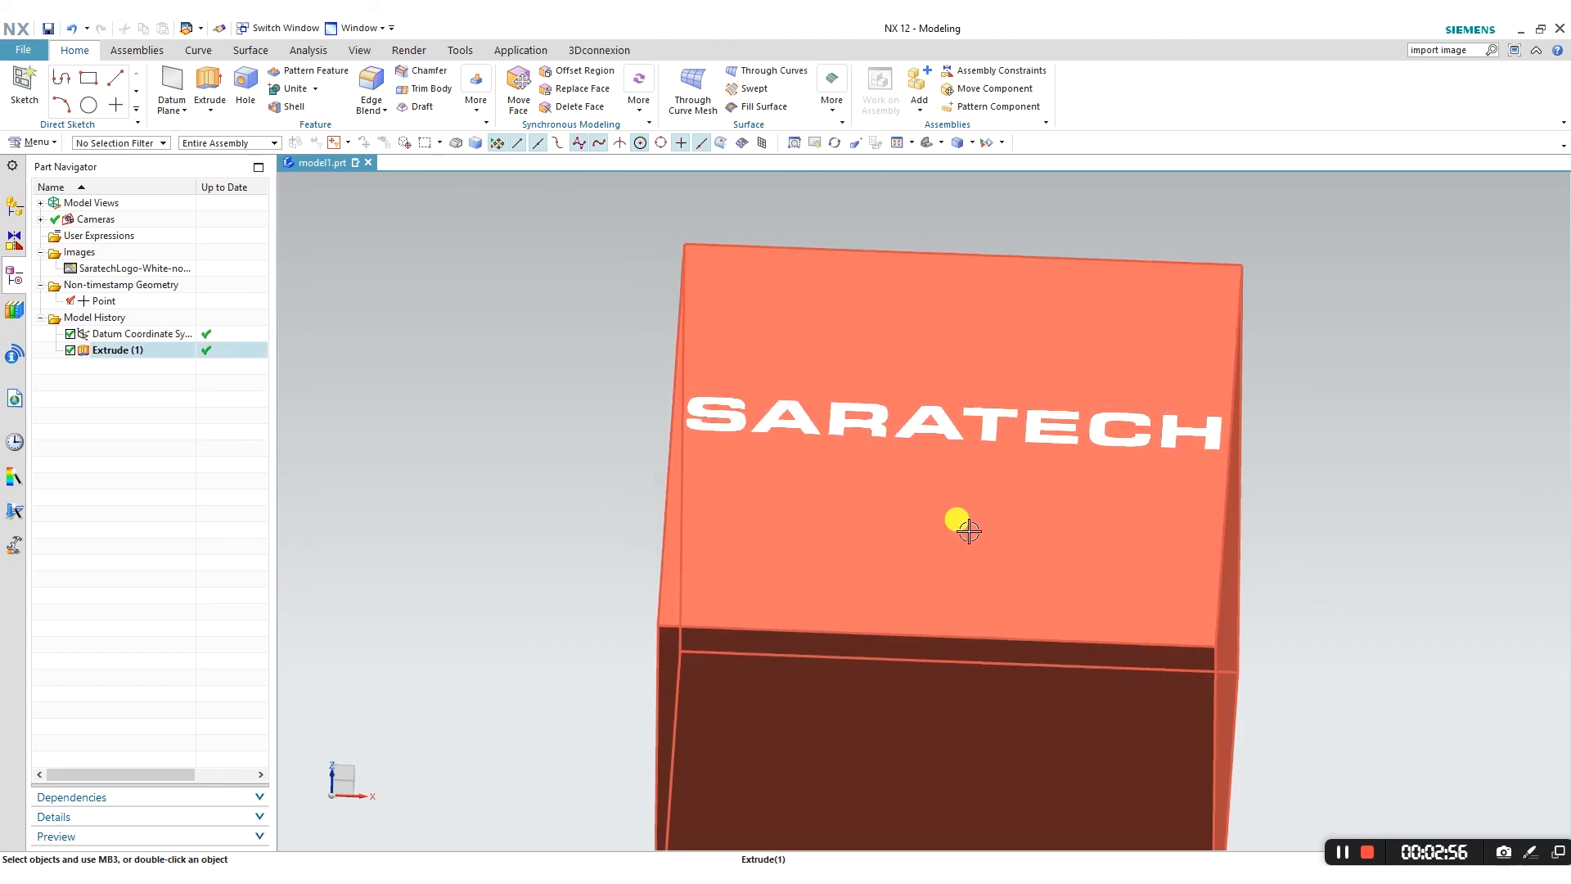